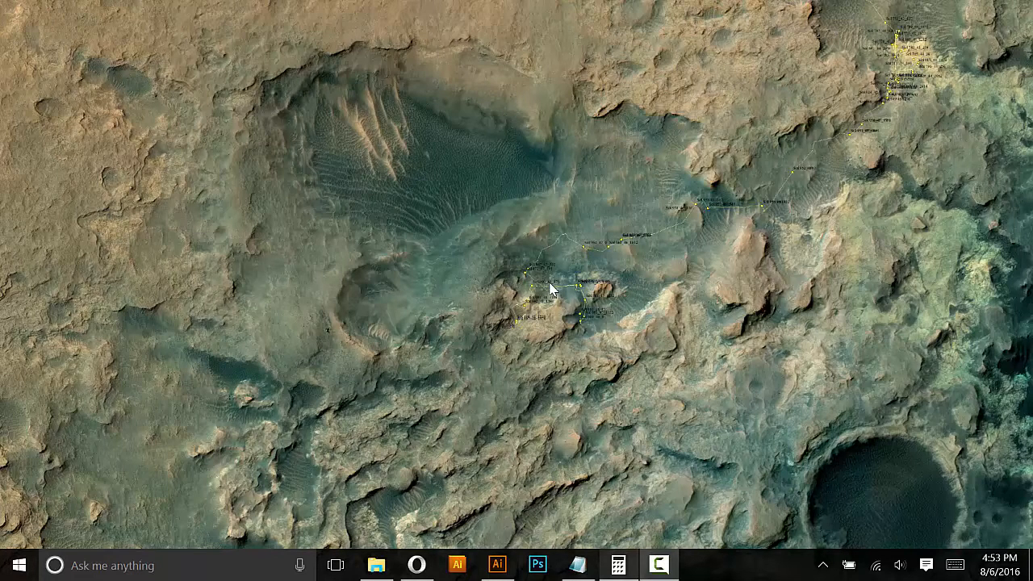
Step: Browse to Desktop > Watercolor Pro Edition Graphic Styles to view the kit's files
left_click(374, 565)
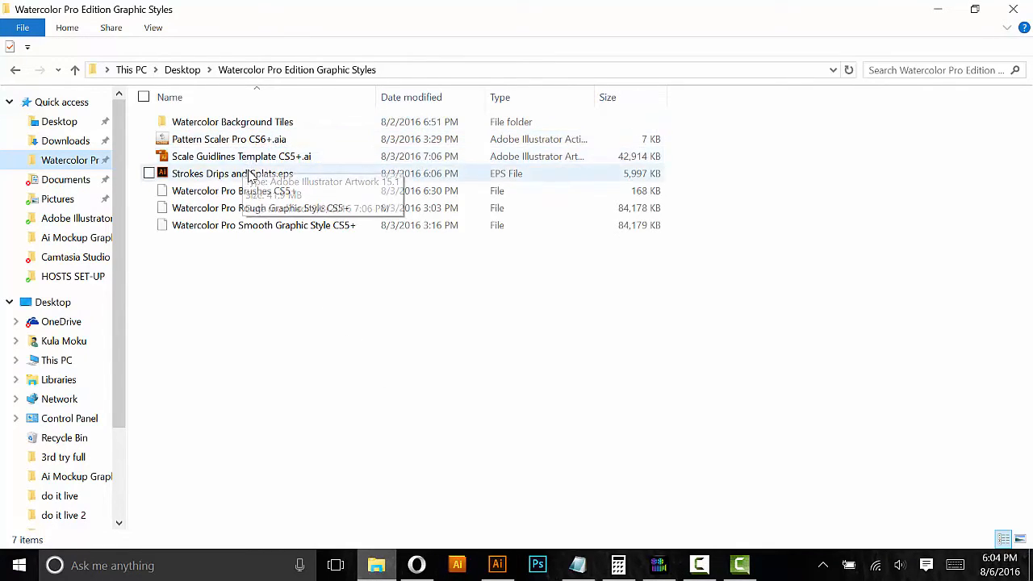
mouse_move(234, 191)
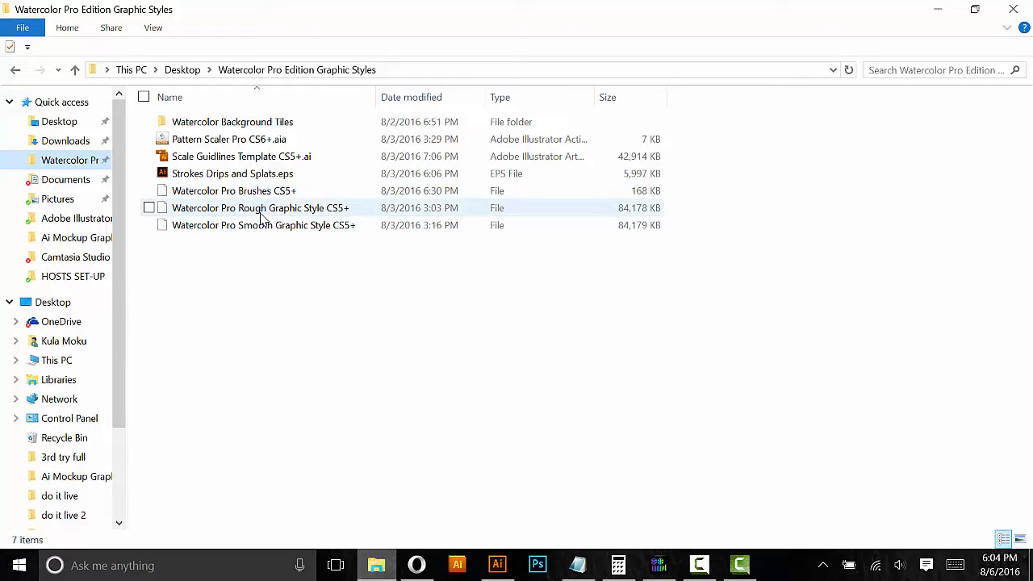
left_click(265, 225)
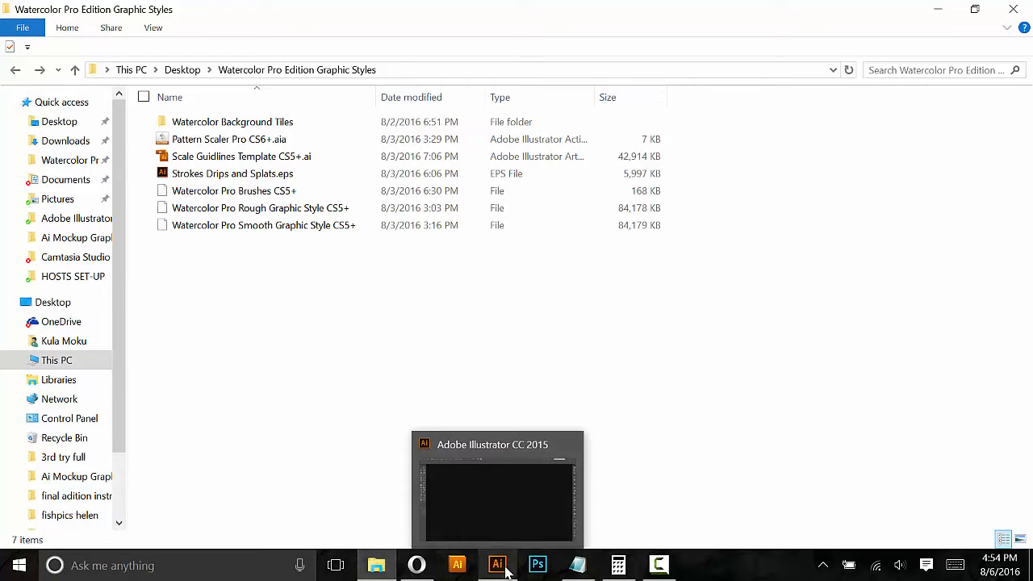
Step: Switch to Illustrator and create a new 1000 × 1000 px document
left_click(497, 565)
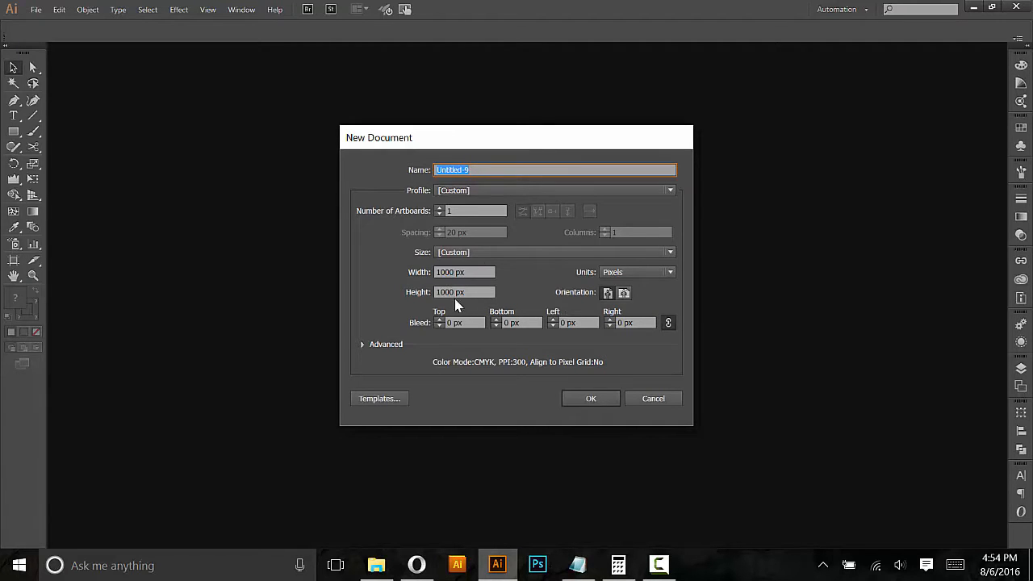
left_click(590, 397)
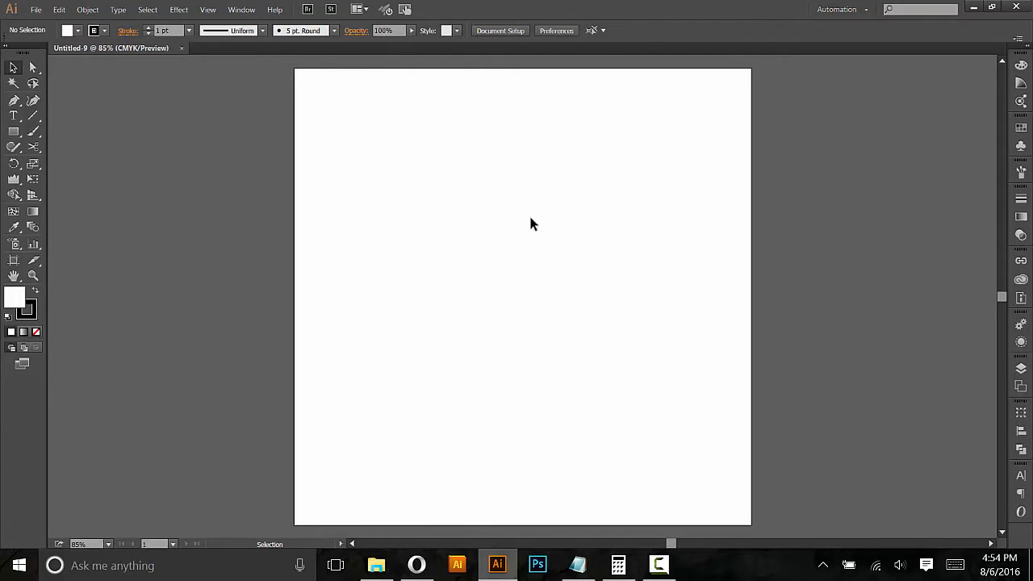
mouse_move(245, 18)
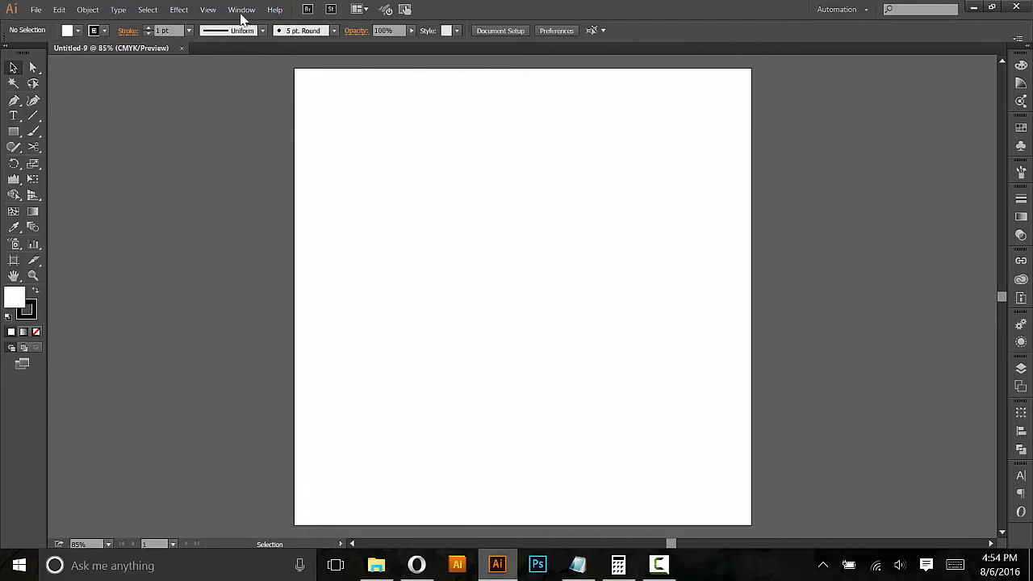
Step: Show the Graphic Styles panel and load the first Watercolor Pro style library via Other Library
left_click(242, 10)
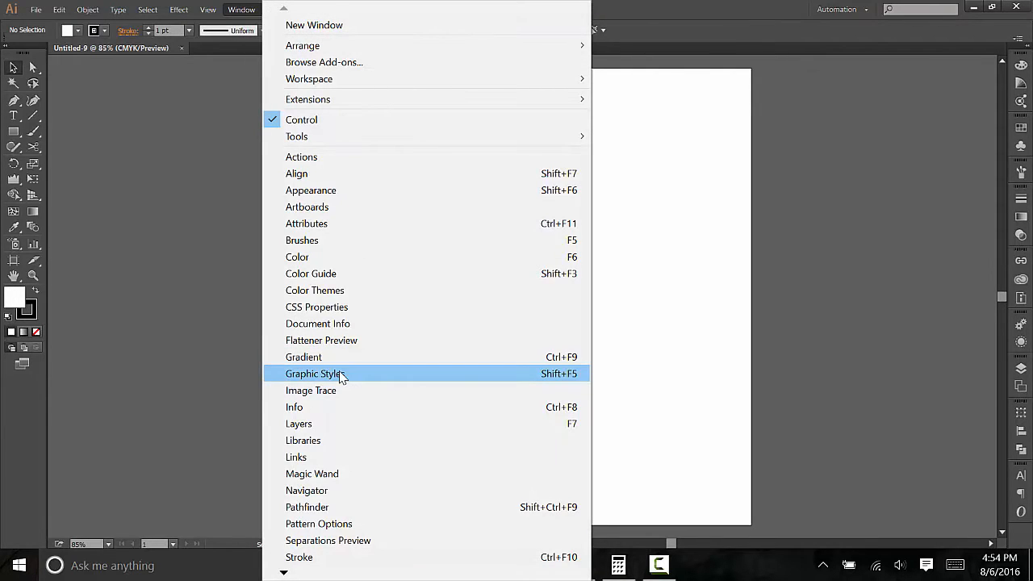
mouse_move(310, 379)
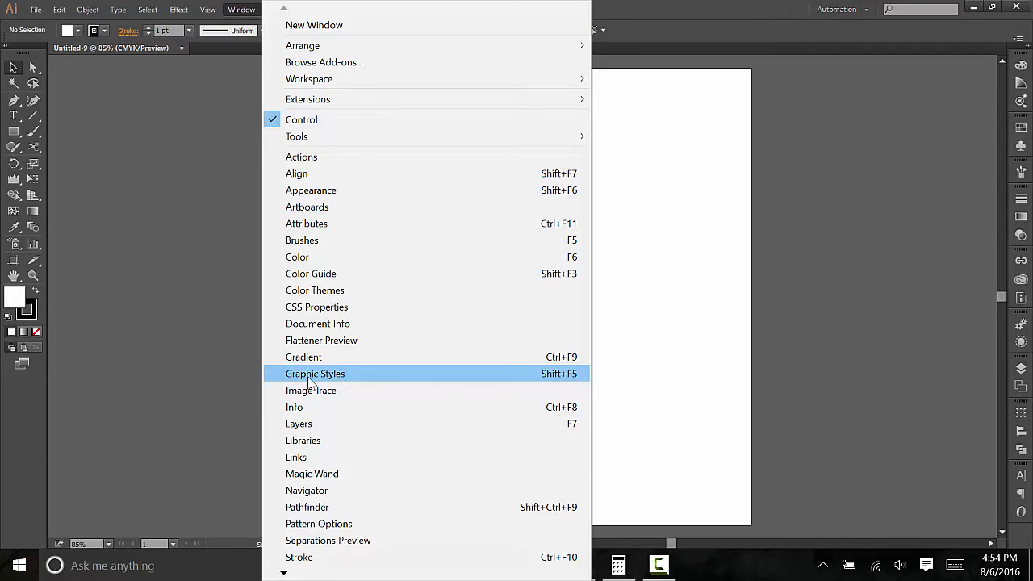
left_click(315, 373)
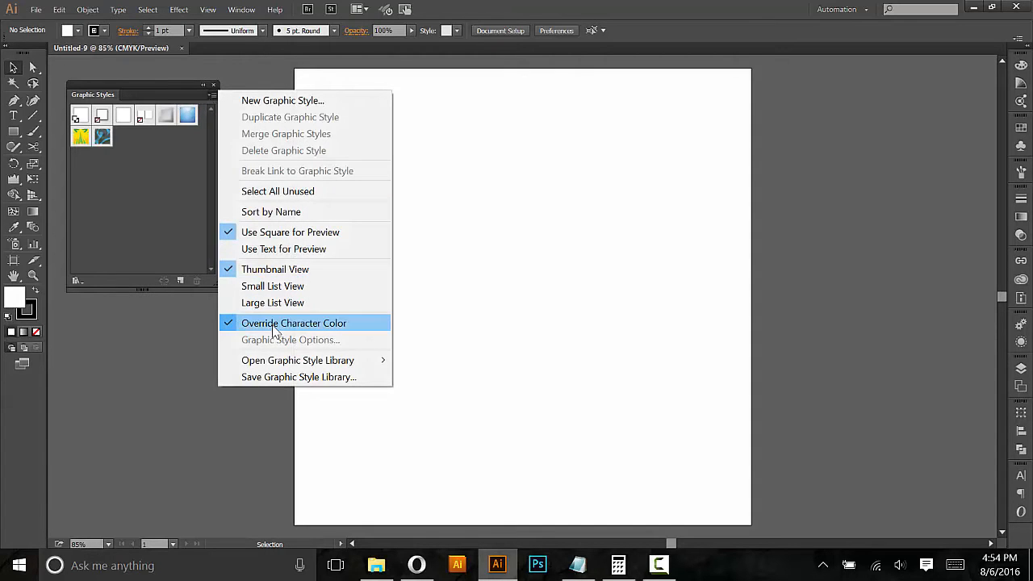
mouse_move(297, 360)
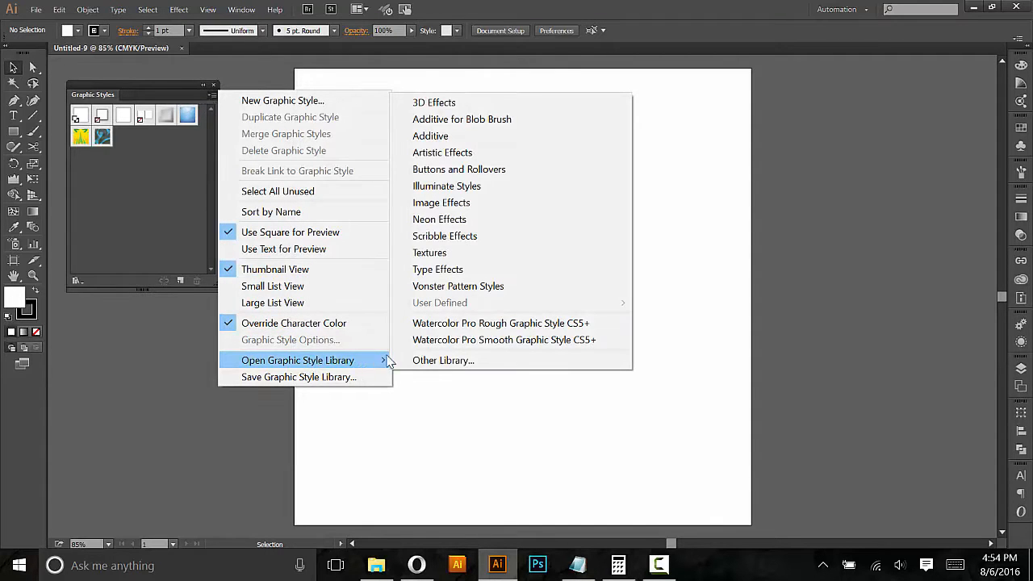
left_click(442, 359)
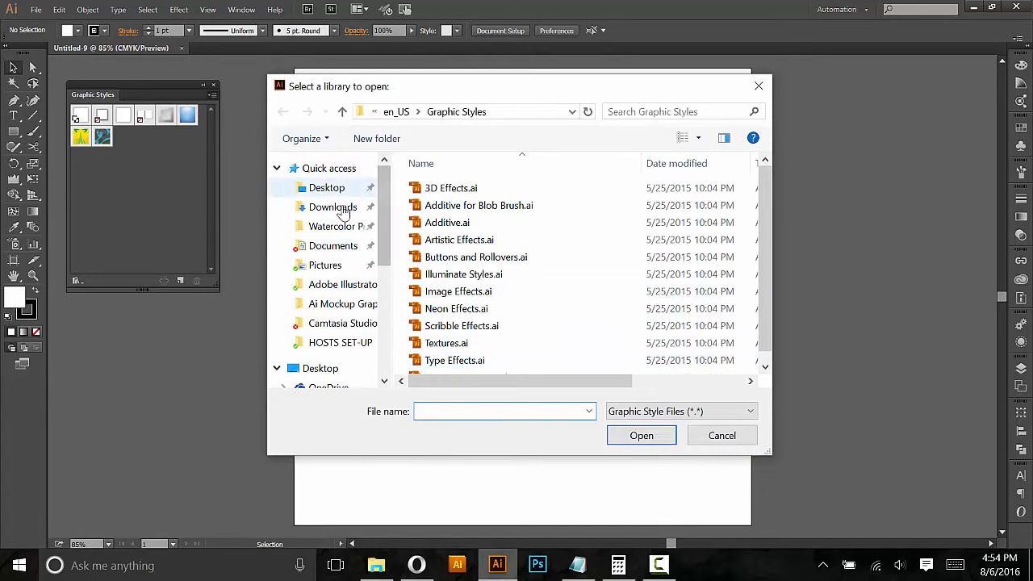
double_click(332, 226)
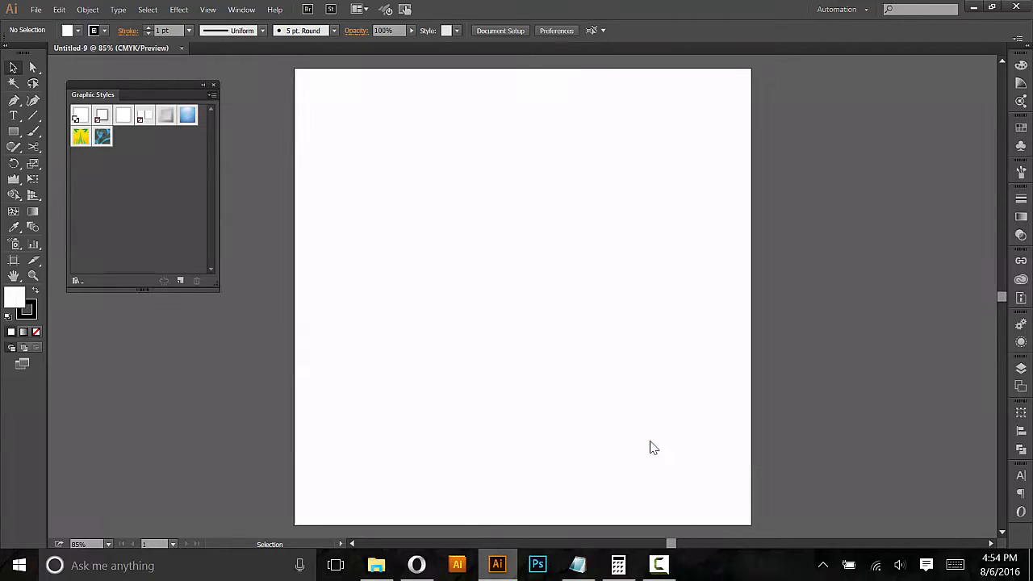
Step: Load the second Watercolor Pro style library from the Graphic Styles folder
left_click(211, 95)
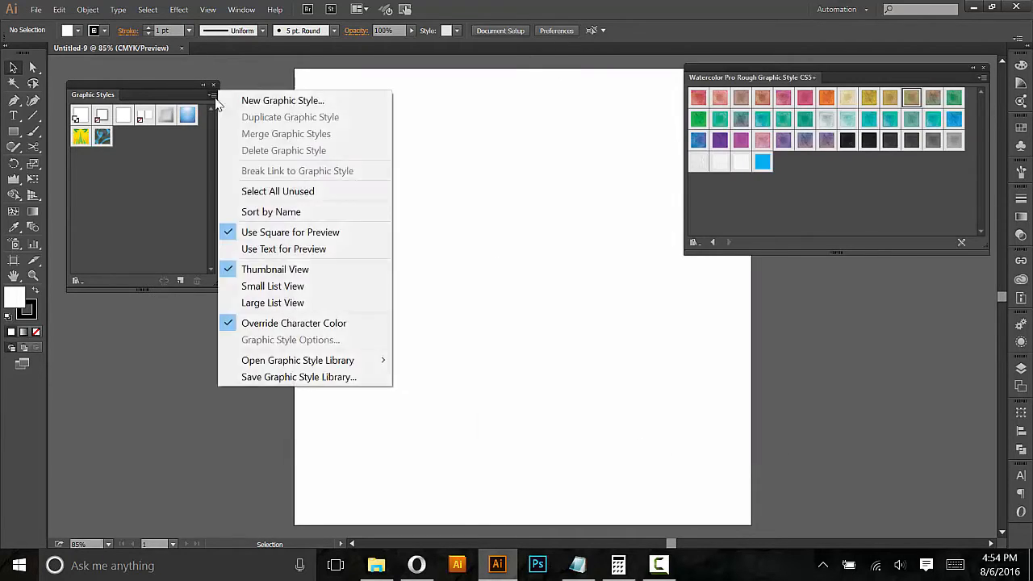
left_click(297, 359)
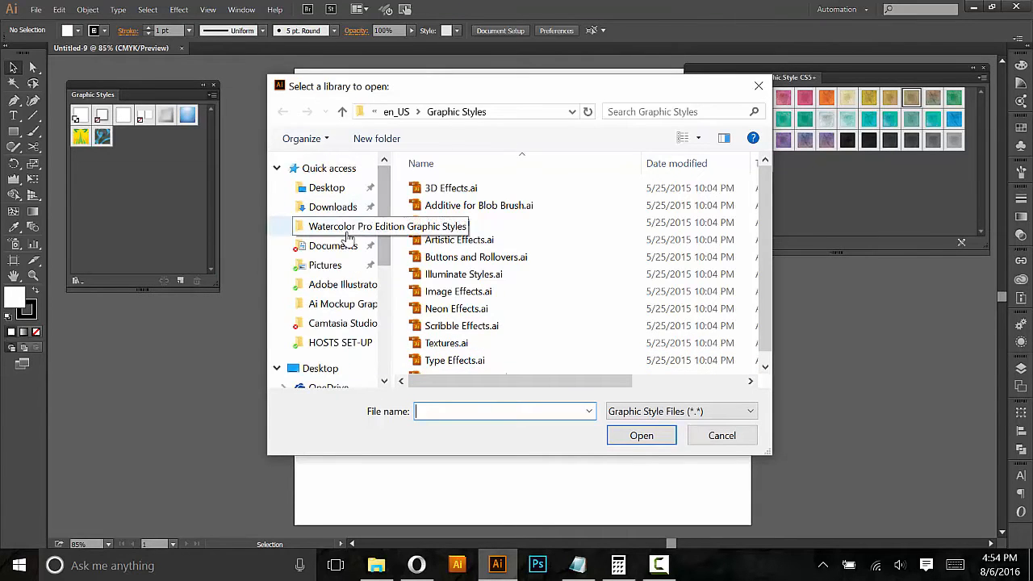
left_click(641, 436)
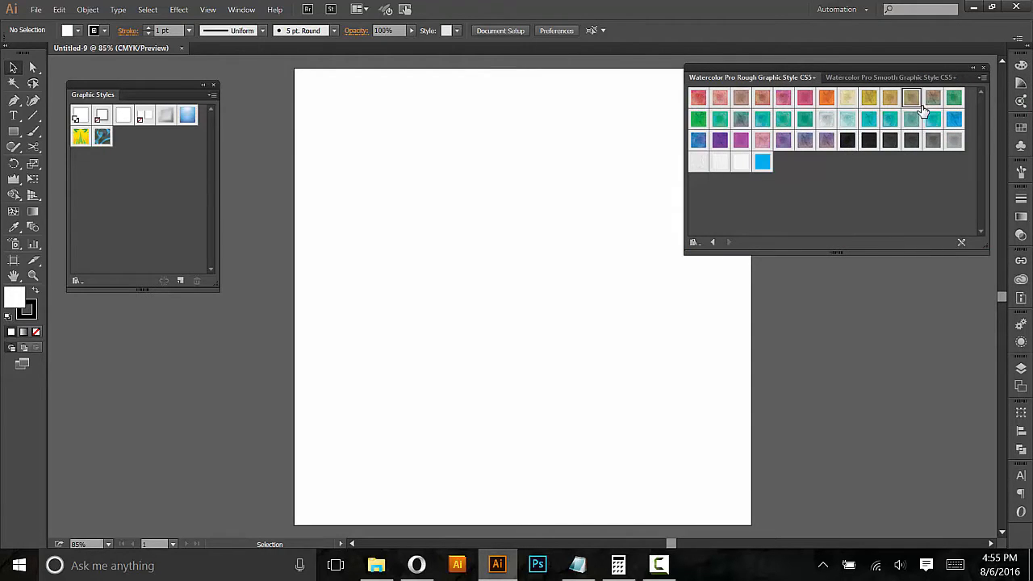
mouse_move(917, 133)
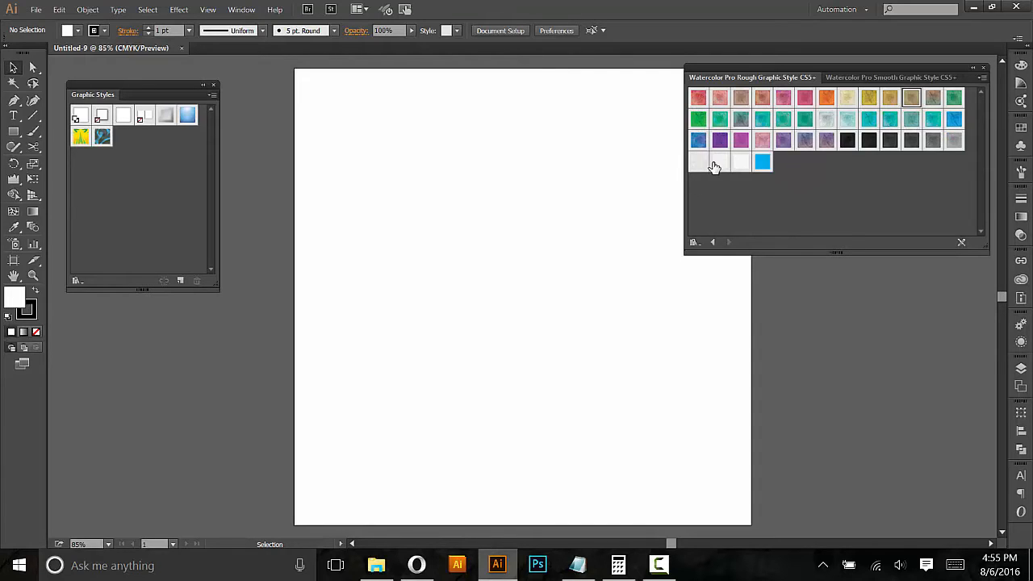
mouse_move(727, 165)
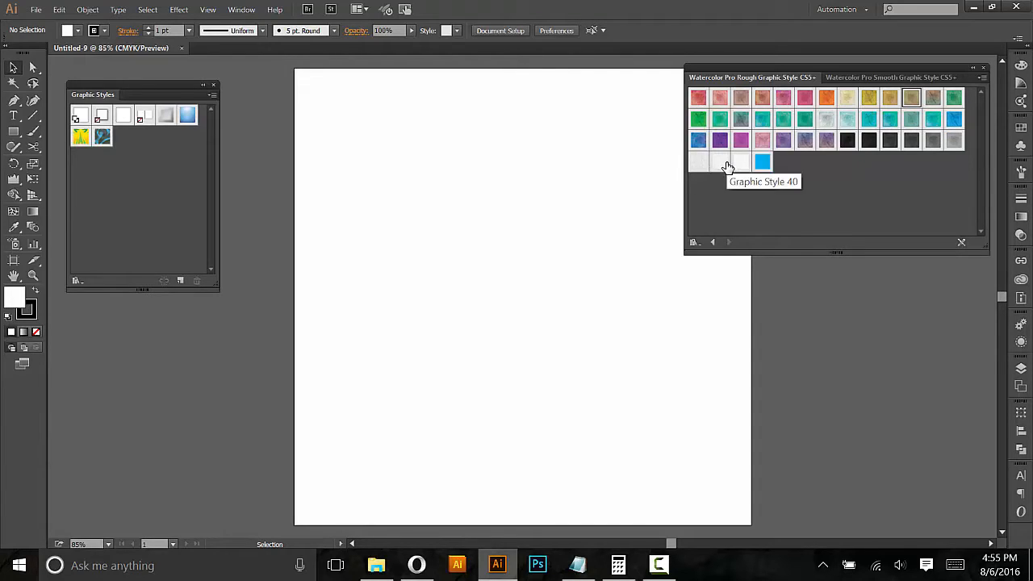
mouse_move(761, 161)
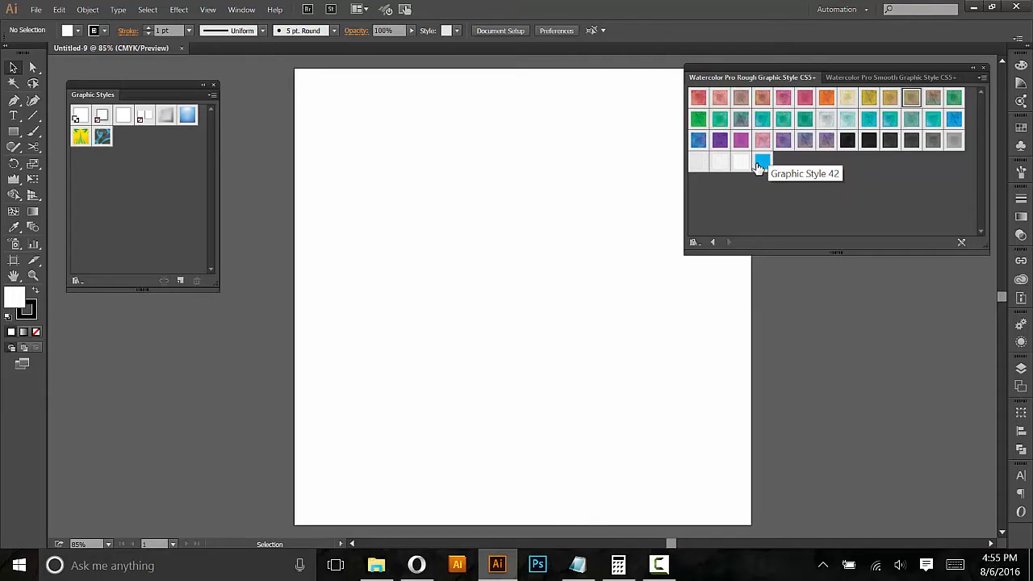
mouse_move(768, 184)
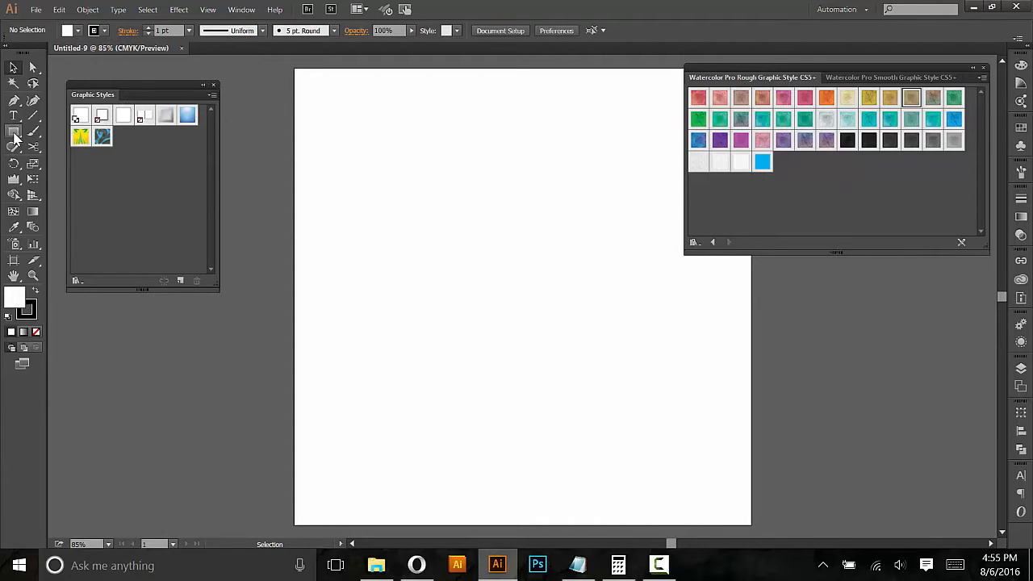
Step: Draw a large rectangle over the artboard and give it the paper texture style
left_click_drag(326, 107, 703, 466)
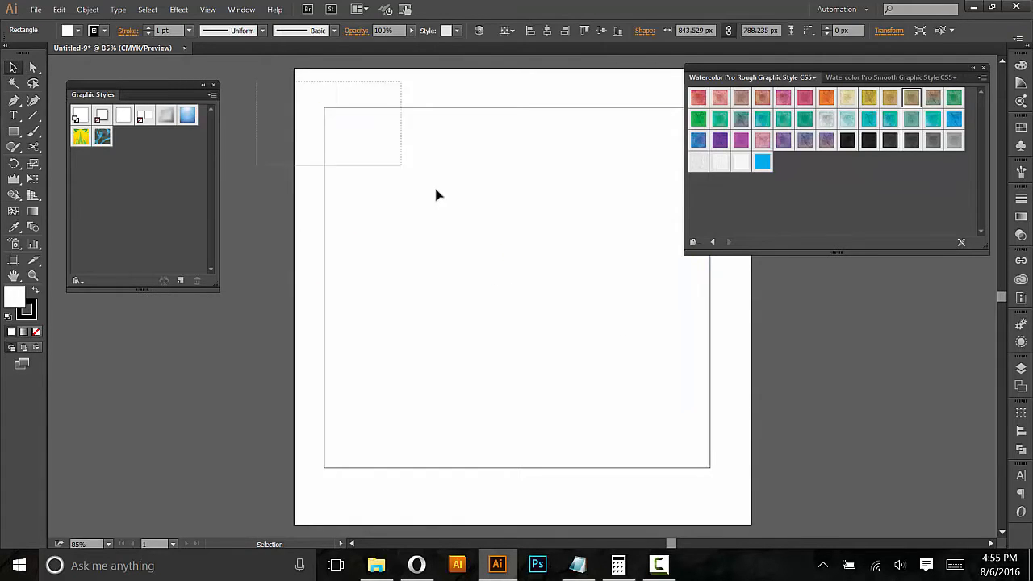
left_click(720, 161)
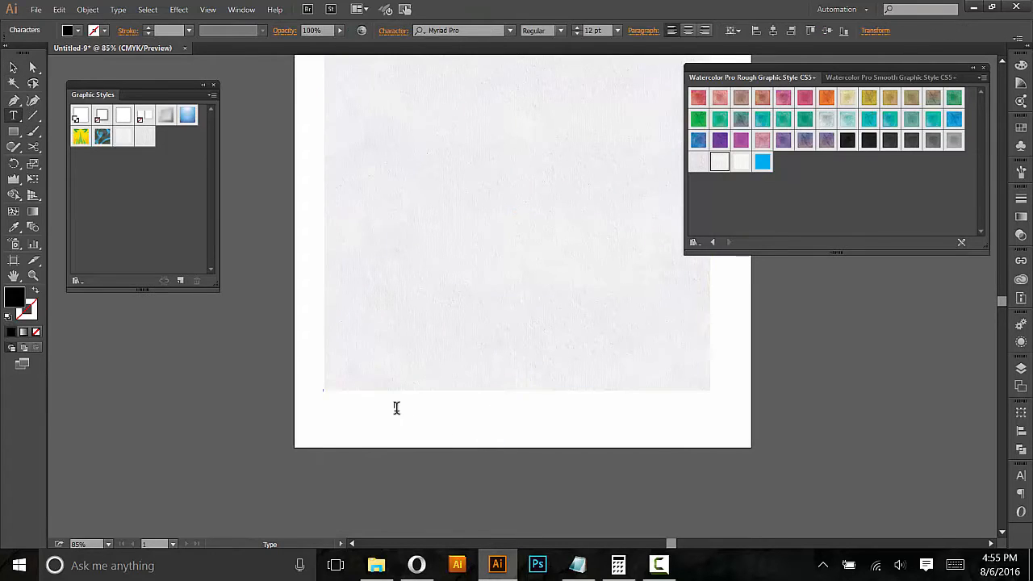
Step: Add the text 'Watercolor' and set it in a brush script font
type("Water")
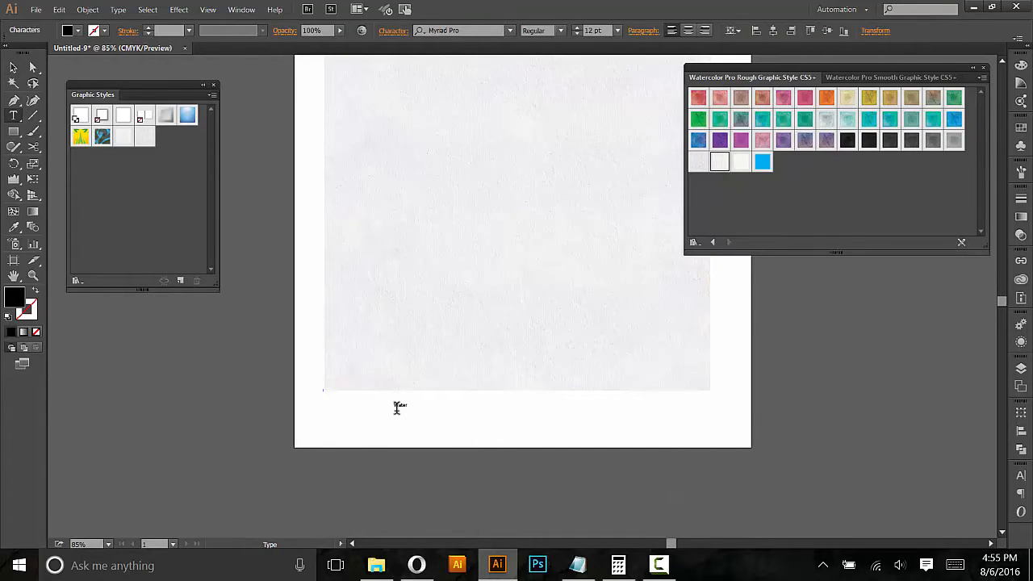
type("Watercolor")
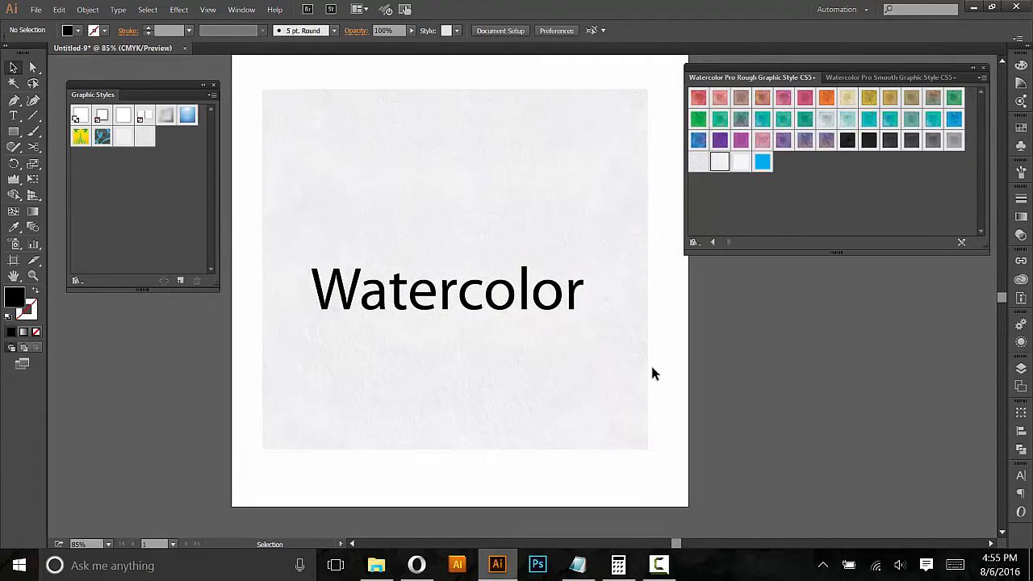
left_click(446, 289)
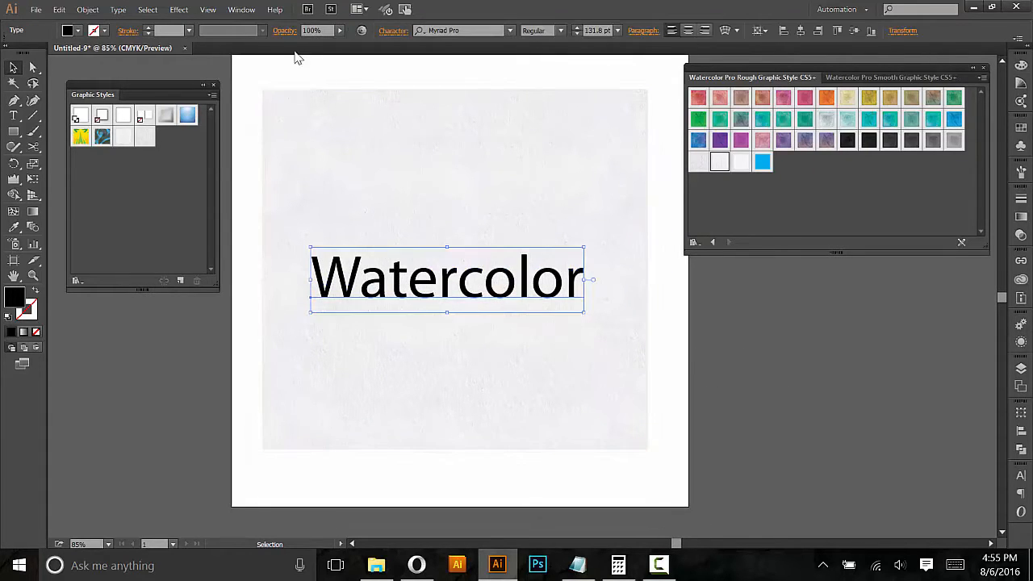
left_click(118, 10)
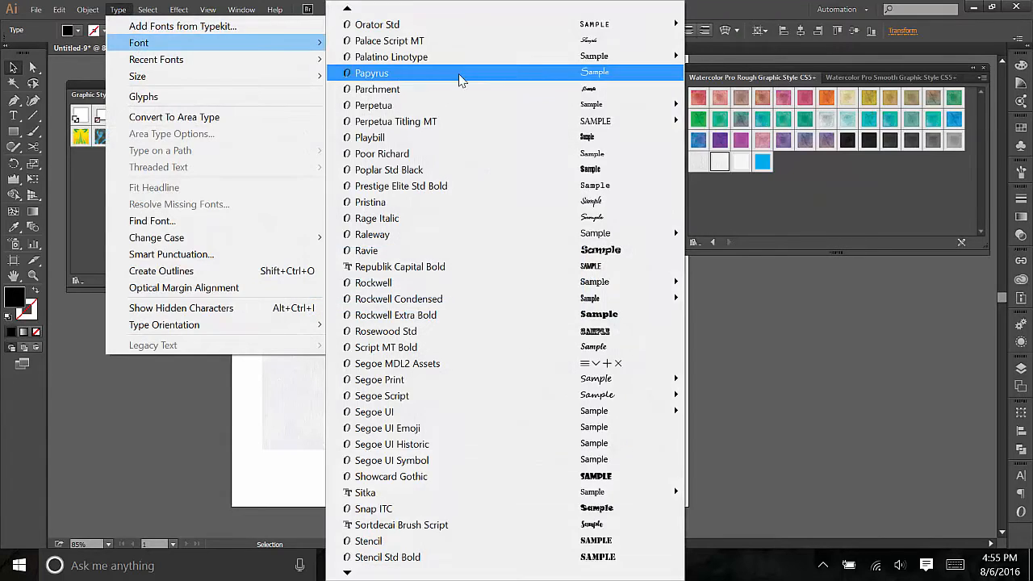
mouse_move(433, 331)
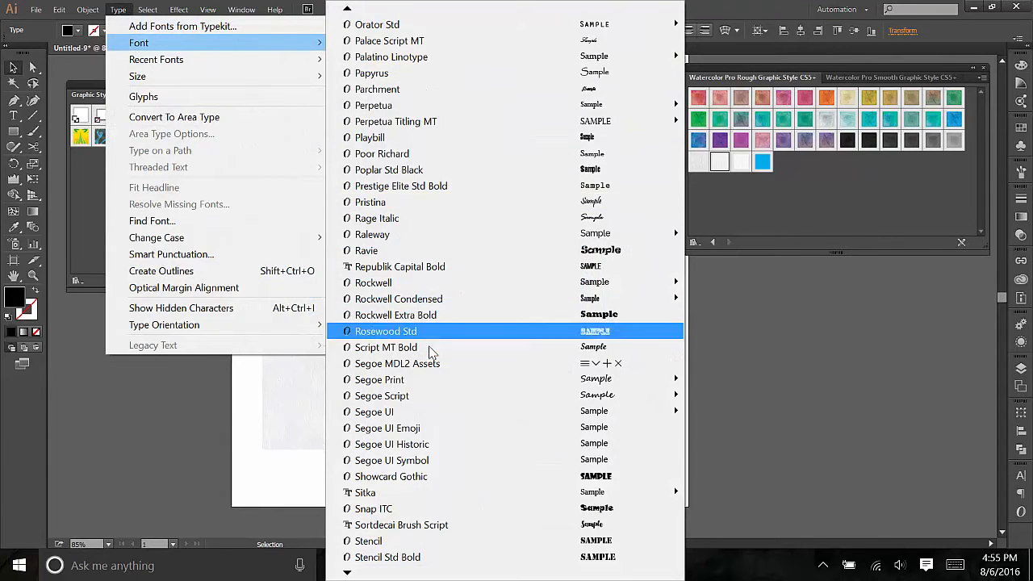
left_click(384, 331)
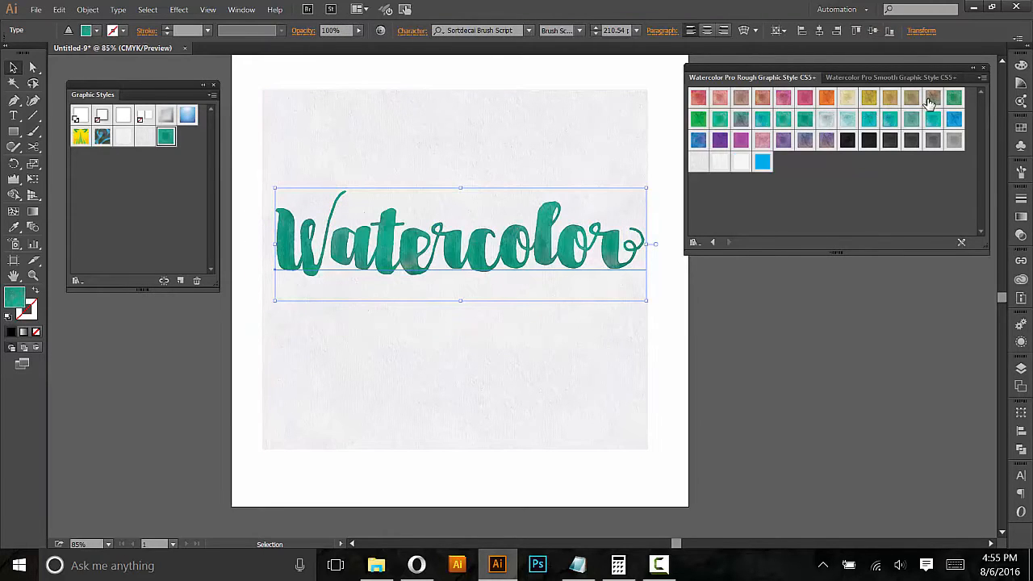
Step: Give the text a teal watercolor style and position it near the artboard top
left_click(932, 120)
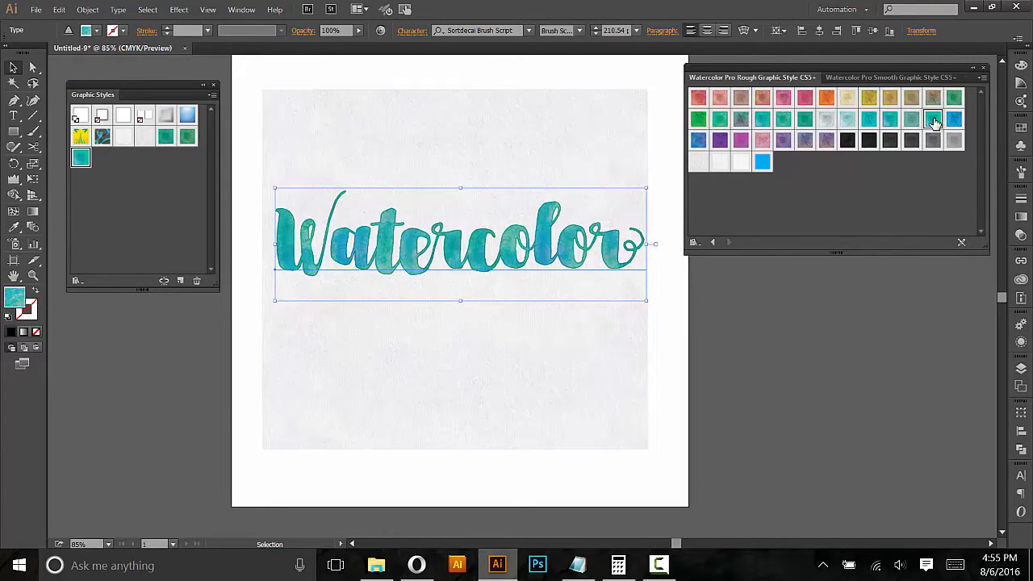
left_click(759, 355)
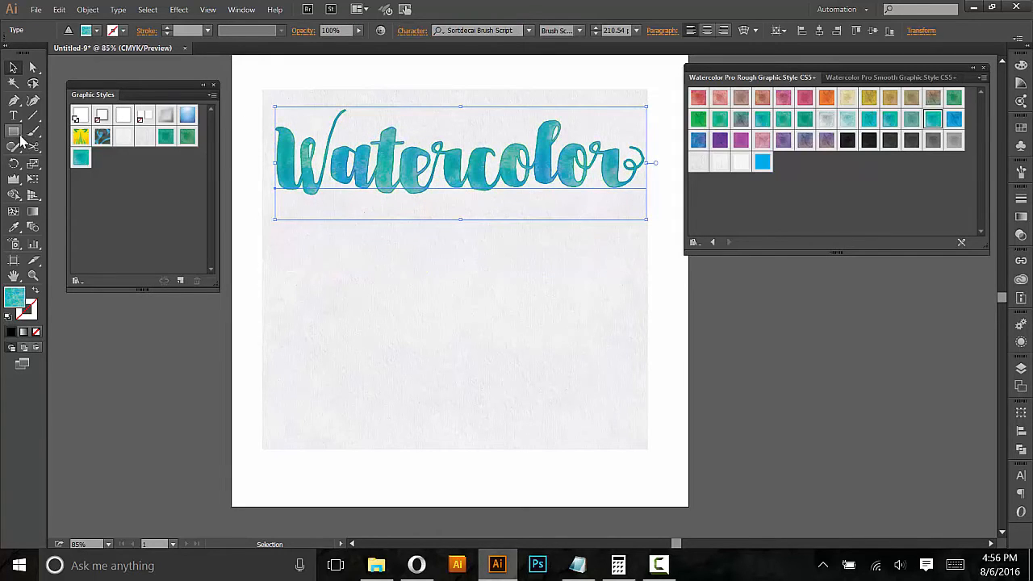
mouse_move(13, 133)
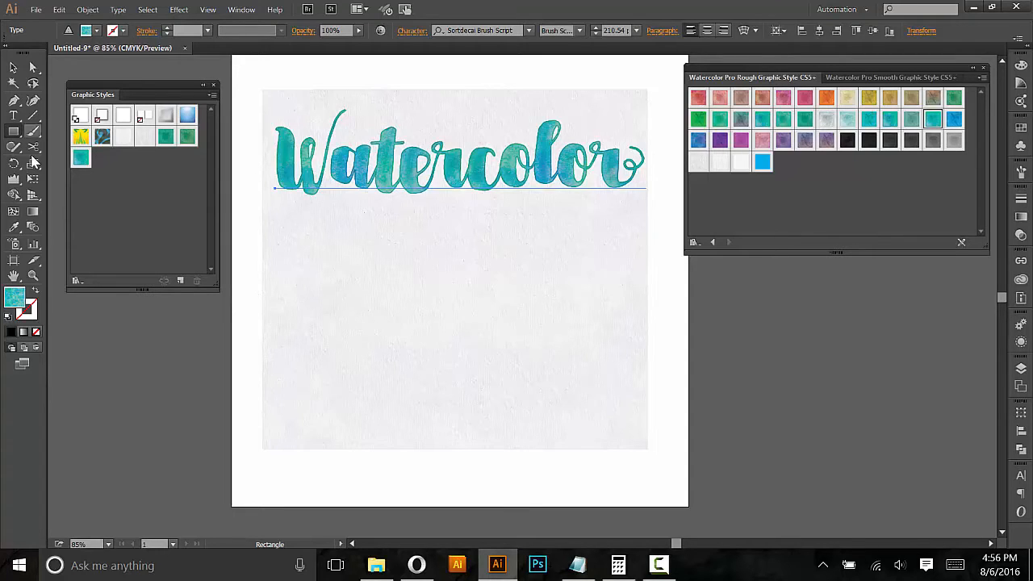
Step: Draw two rectangles below the text and style them with a blue wash and pale rough texture
left_click_drag(326, 284, 429, 368)
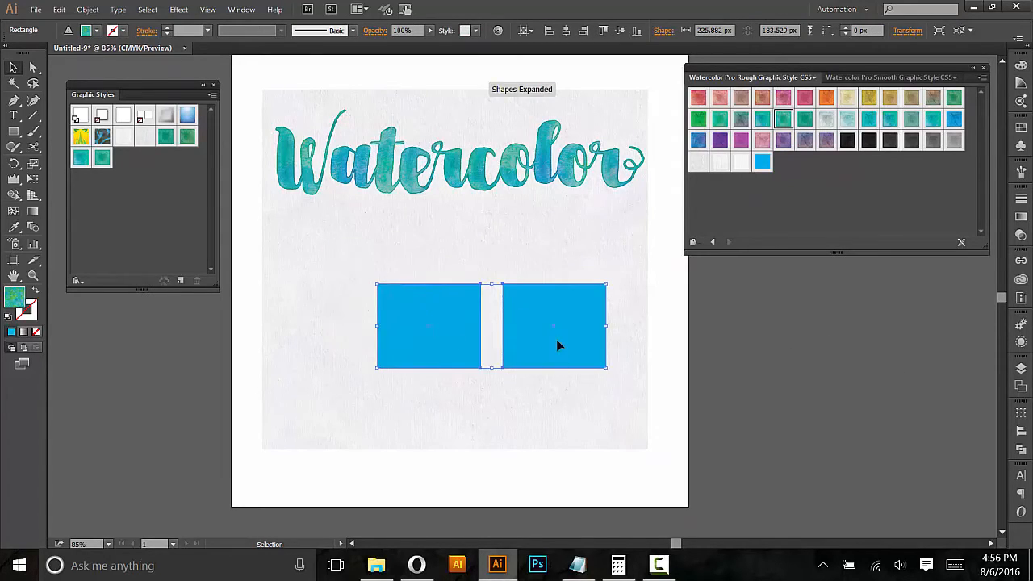
left_click_drag(561, 345, 519, 326)
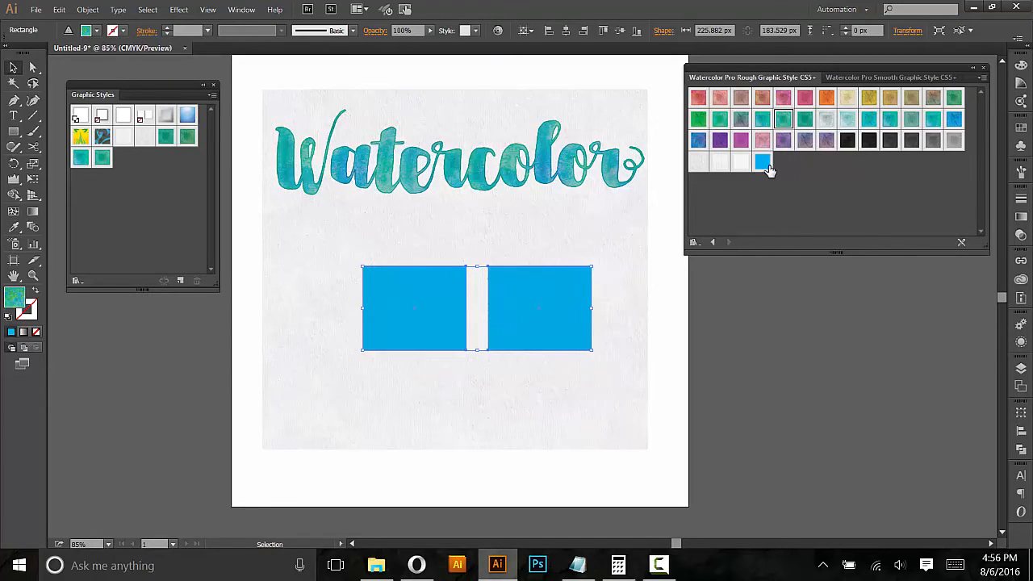
left_click(762, 162)
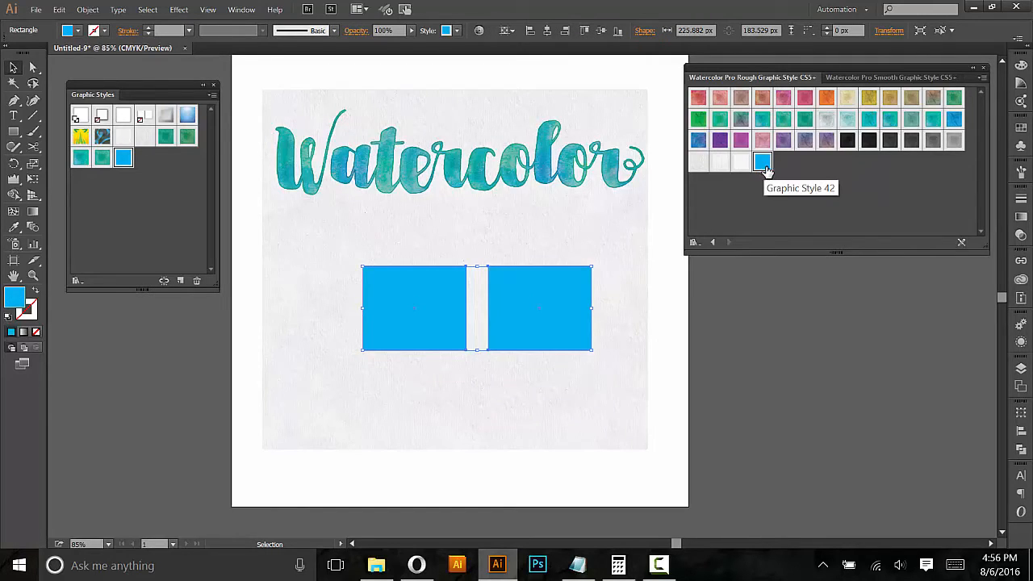
right_click(497, 314)
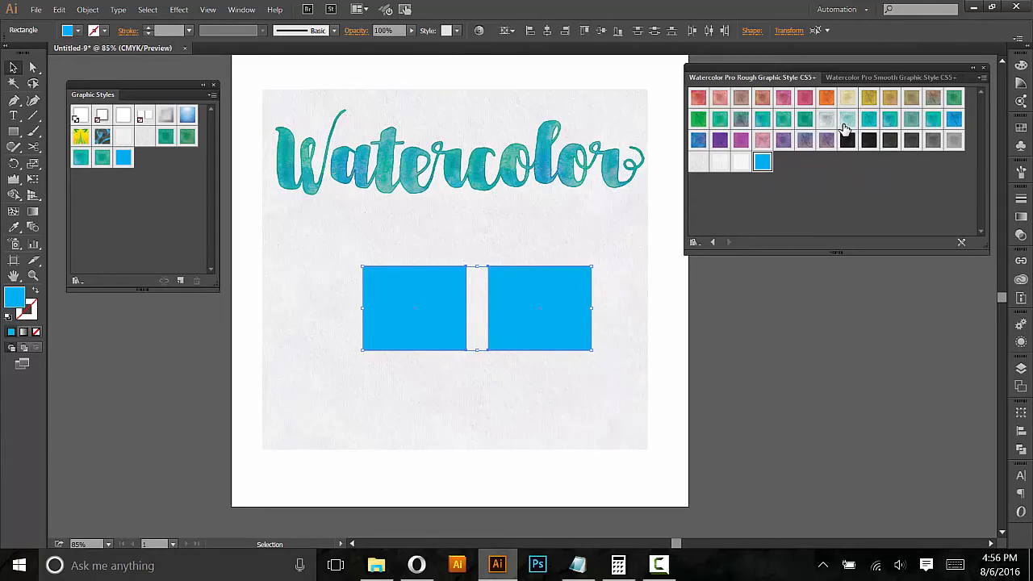
left_click(847, 119)
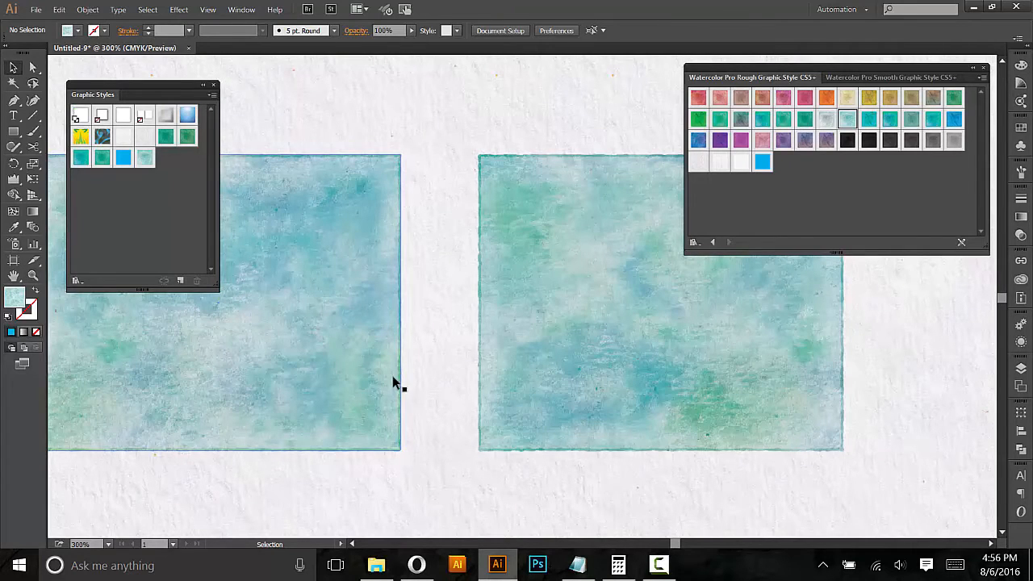
Step: Ungroup the two rectangles so each can take its own style
right_click(395, 384)
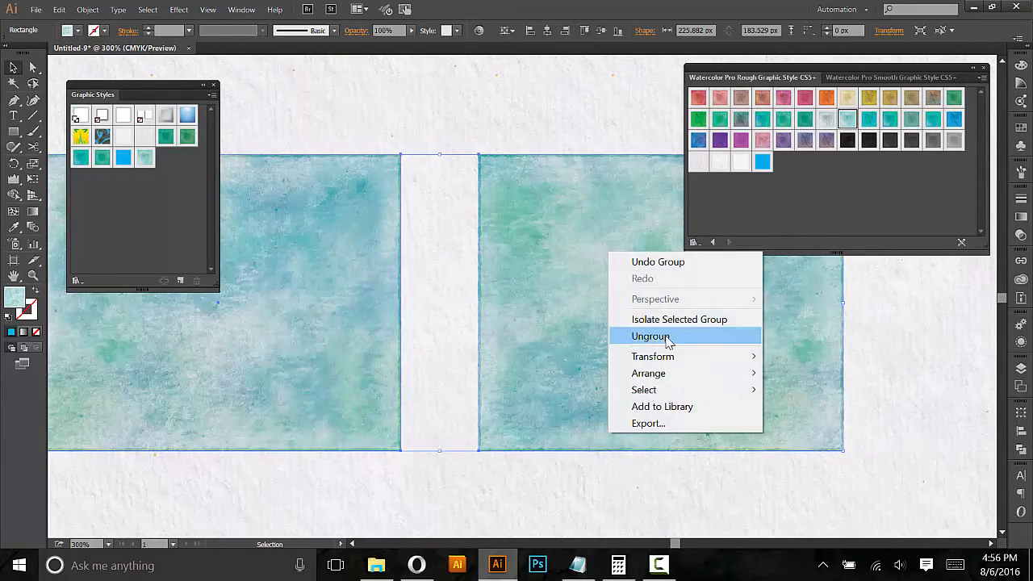
left_click(651, 337)
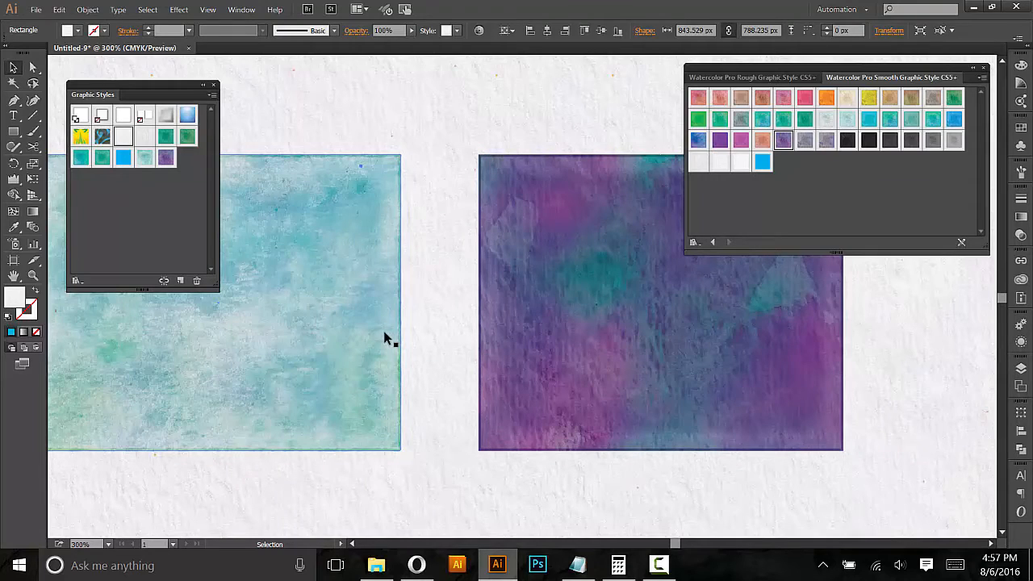
mouse_move(387, 325)
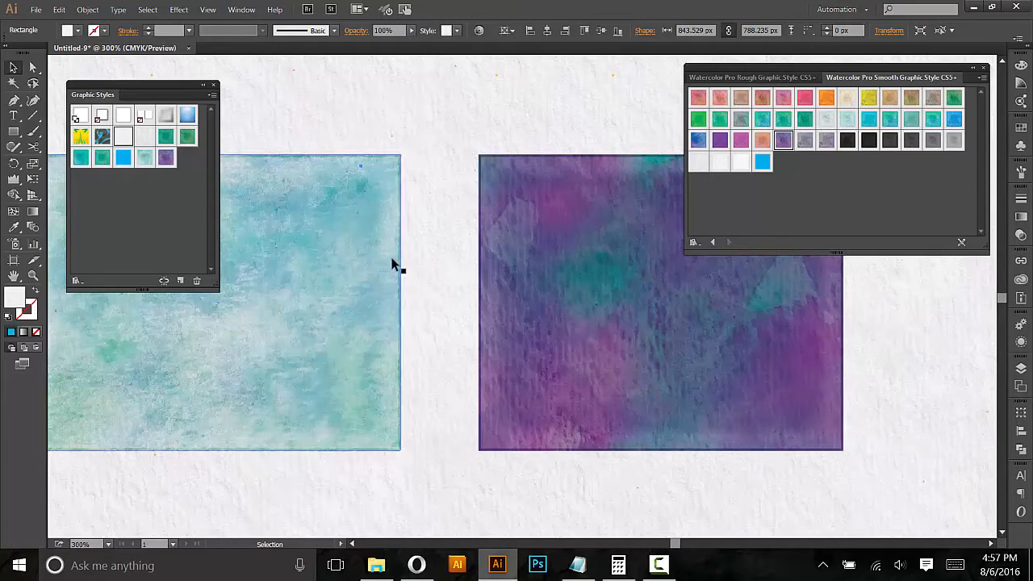
mouse_move(355, 234)
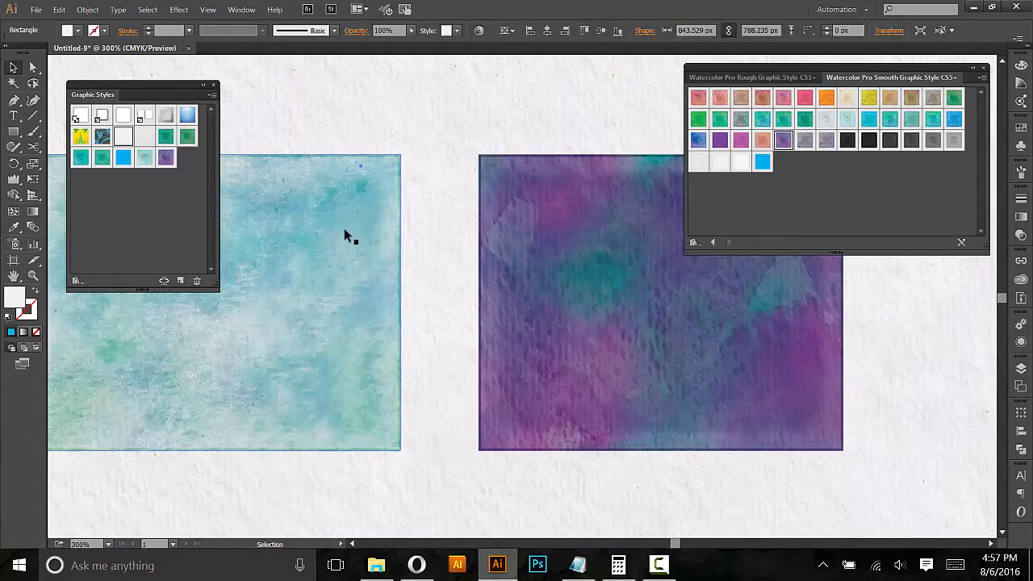
mouse_move(319, 268)
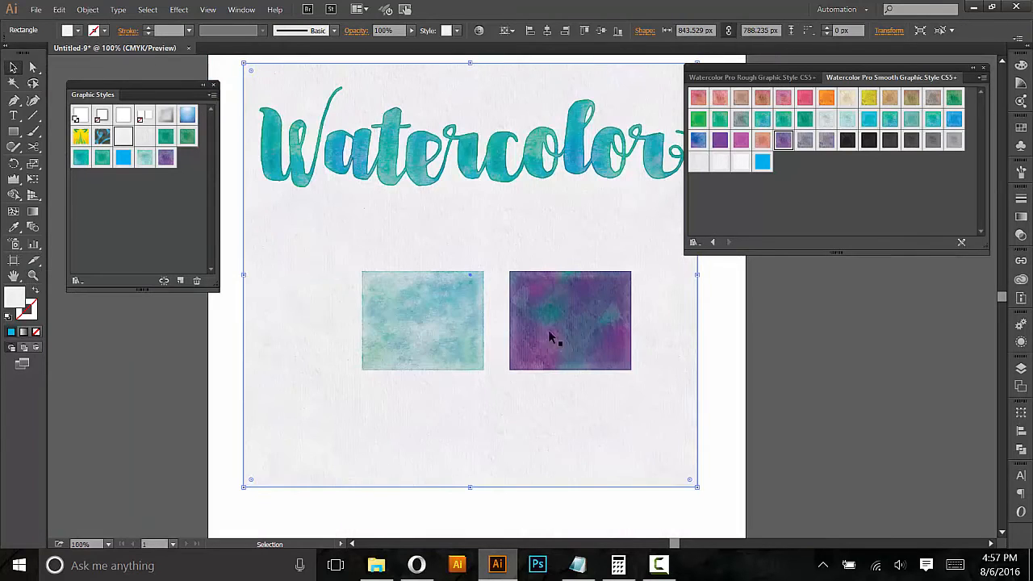
Step: Move the two textured rectangles off the artboard onto the right pasteboard
left_click(570, 320)
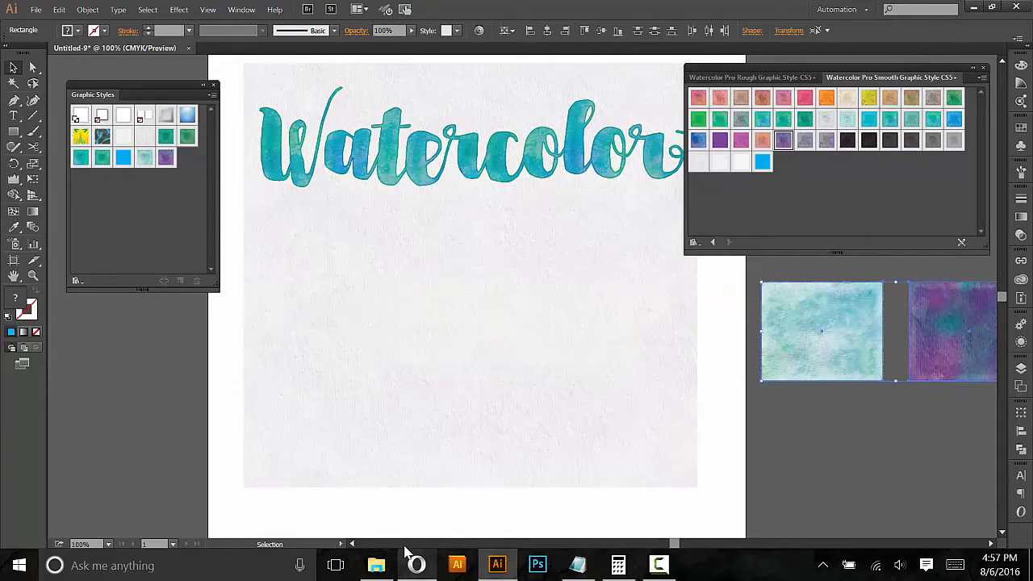
left_click(376, 564)
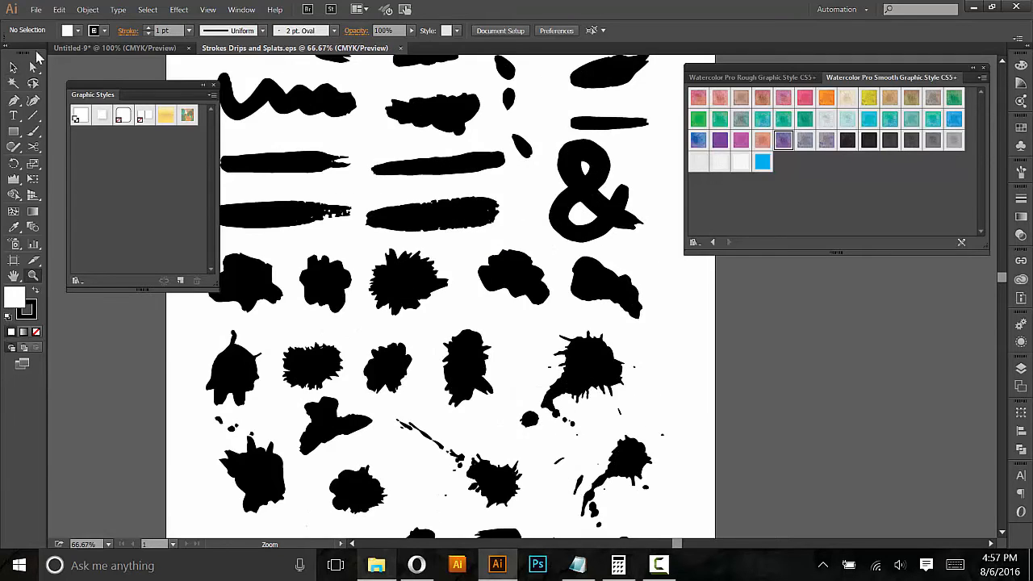
Step: Copy a black drip splat from the Strokes Drips and Splats file into the Watercolor document
left_click(581, 282)
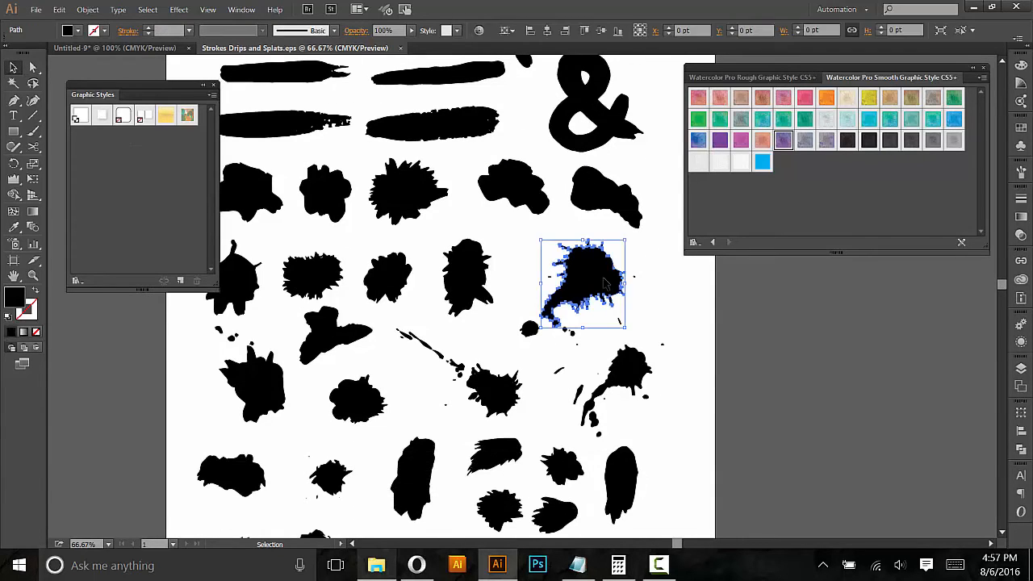
left_click(686, 325)
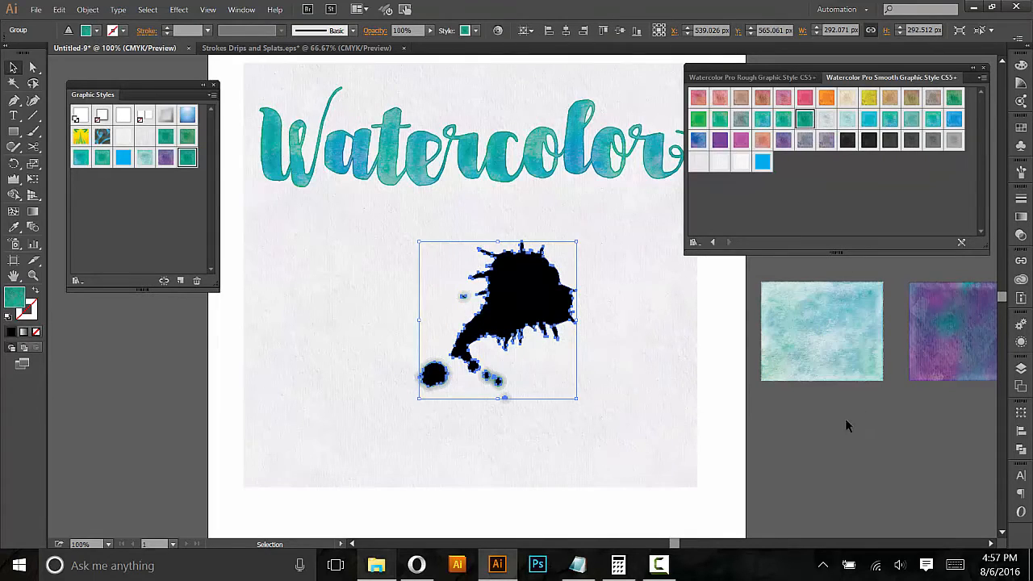
mouse_move(524, 293)
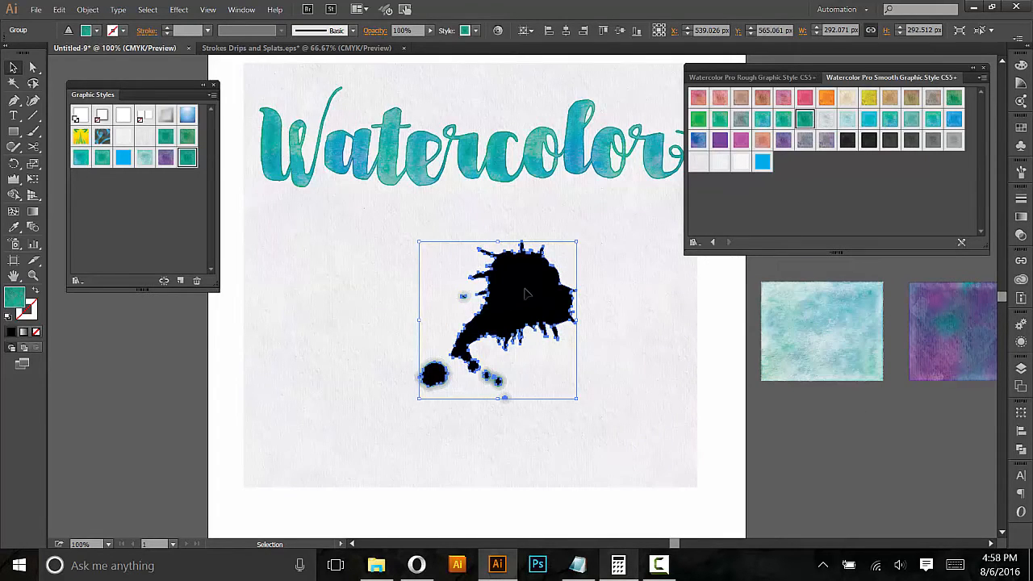
mouse_move(513, 298)
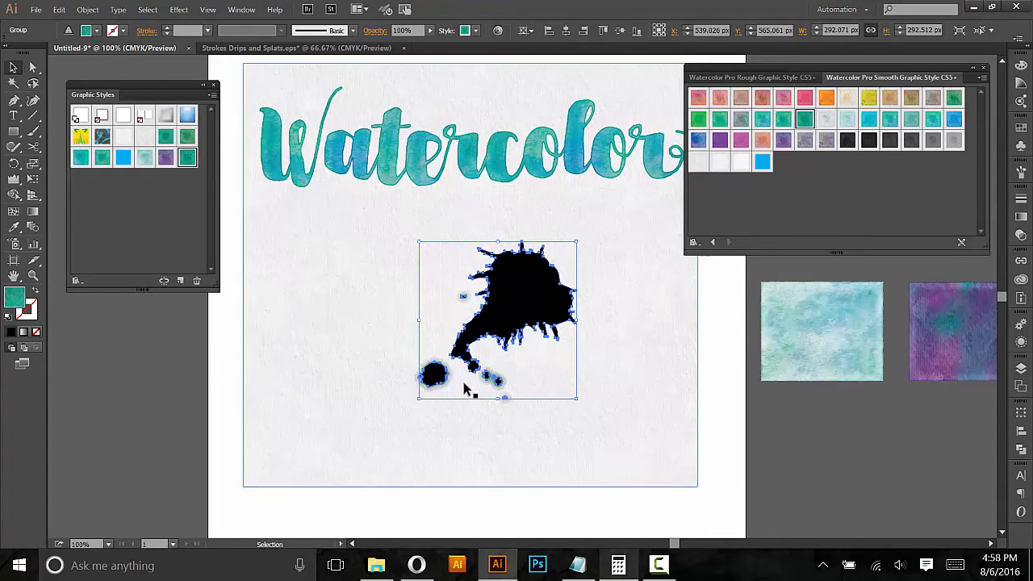
mouse_move(704, 413)
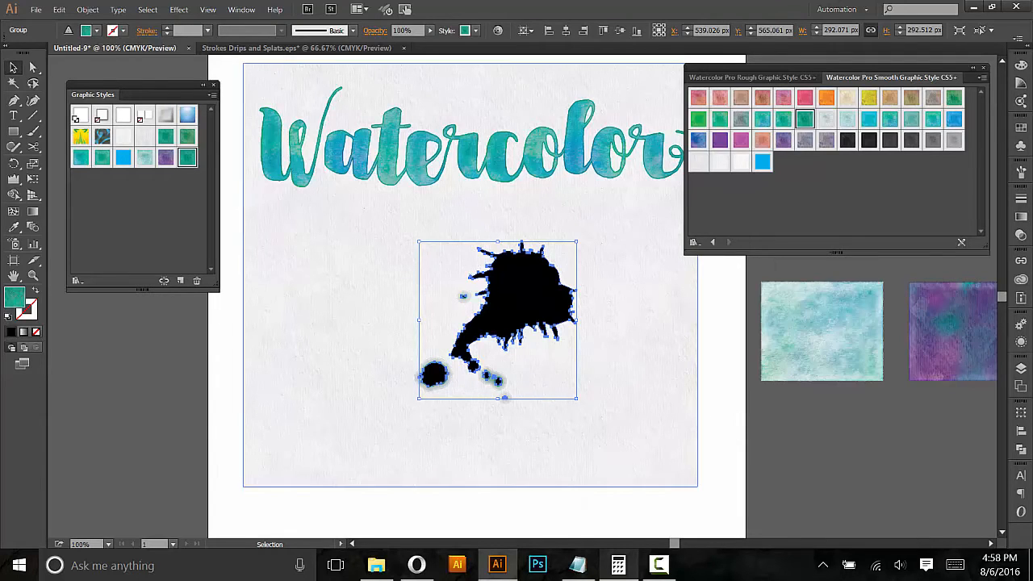
Step: Make the splat a single compound path via Object > Compound Path > Make
left_click(87, 10)
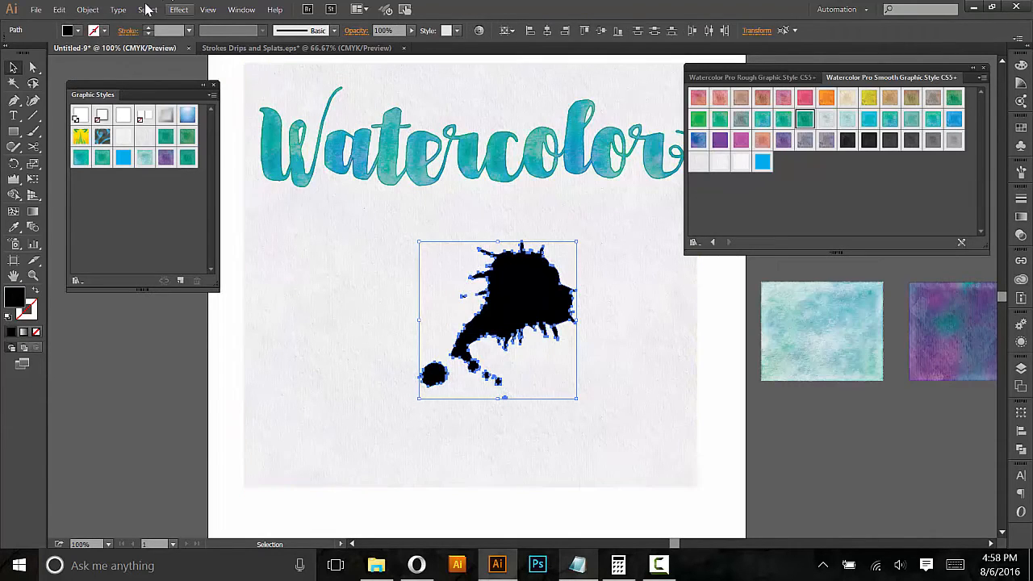
left_click(87, 9)
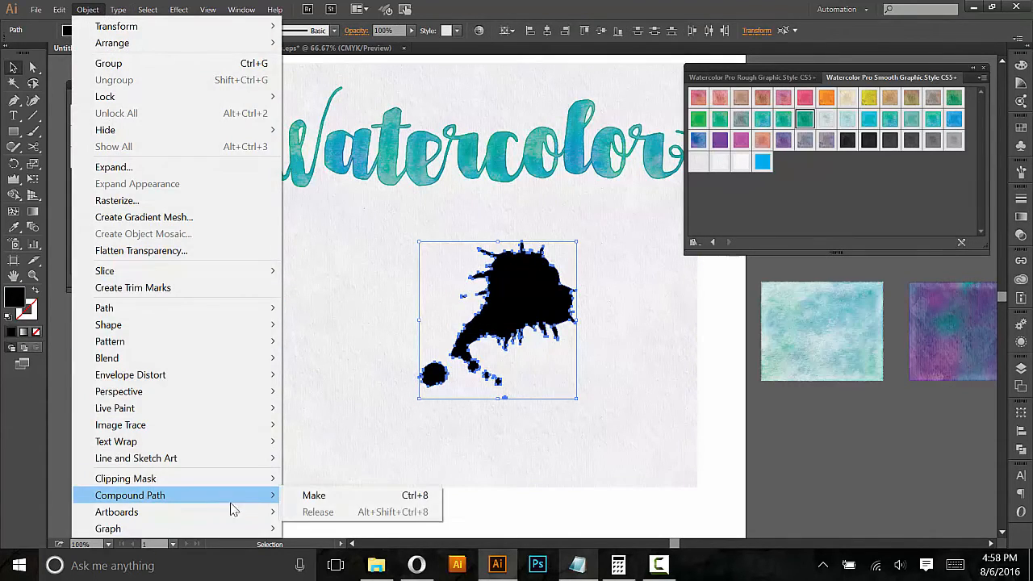
left_click(313, 494)
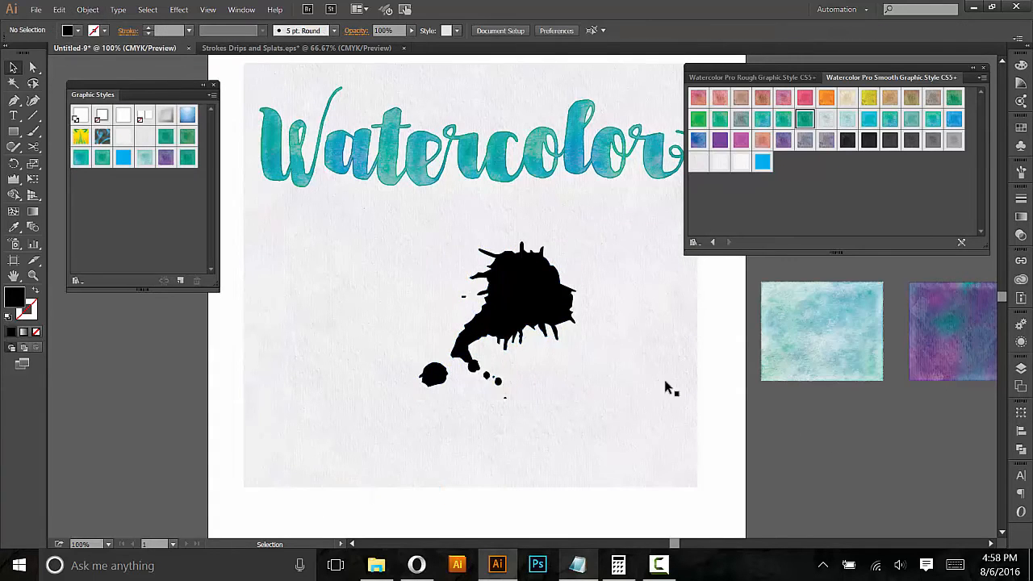
Step: Nudge the splat left and give it a teal watercolor style
left_click(536, 306)
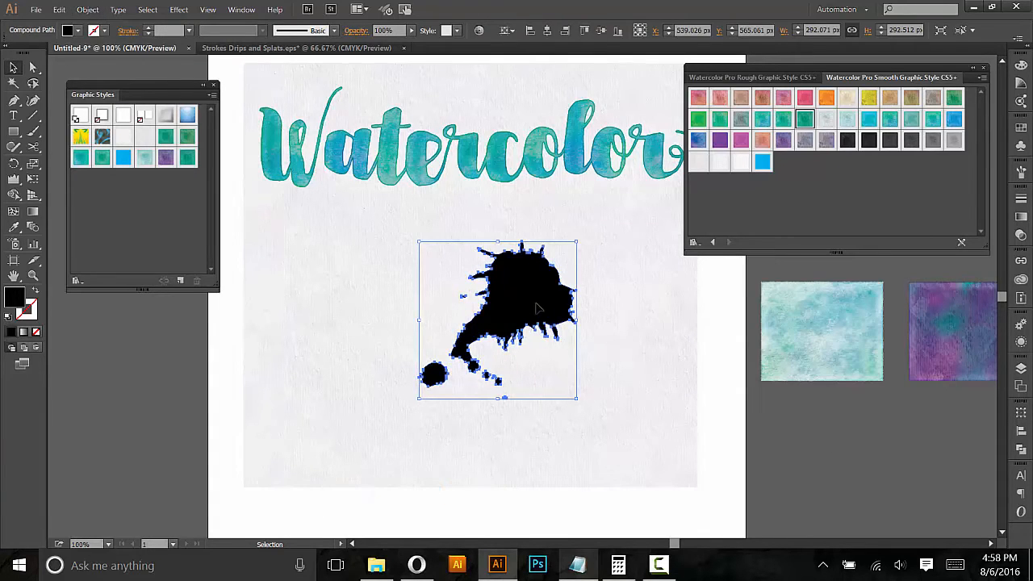
left_click_drag(538, 320, 515, 320)
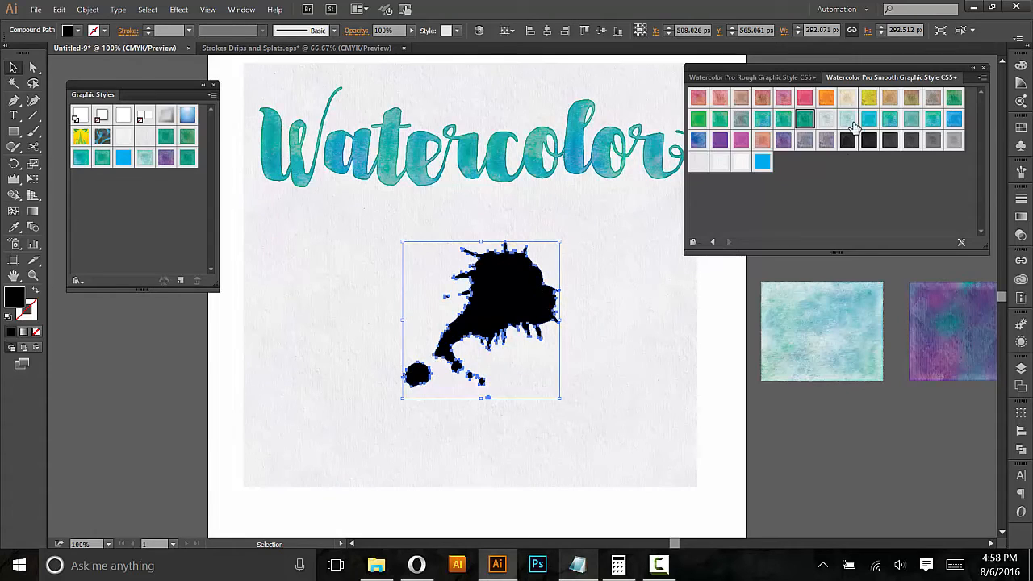
left_click(868, 120)
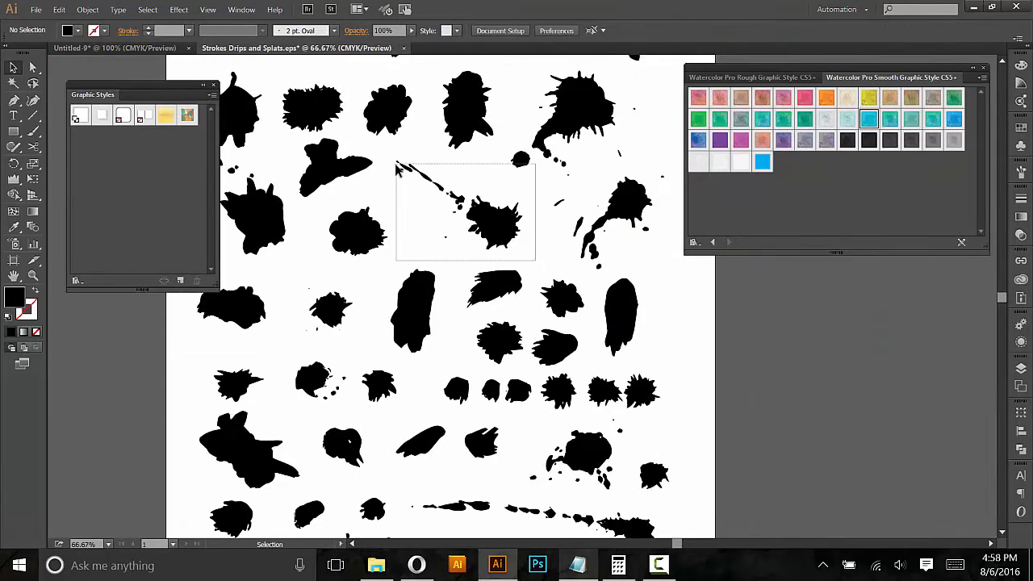
Step: Style the second splat grey, then clear the Watercolor text and splats and show the Brushes panel
left_click(580, 105)
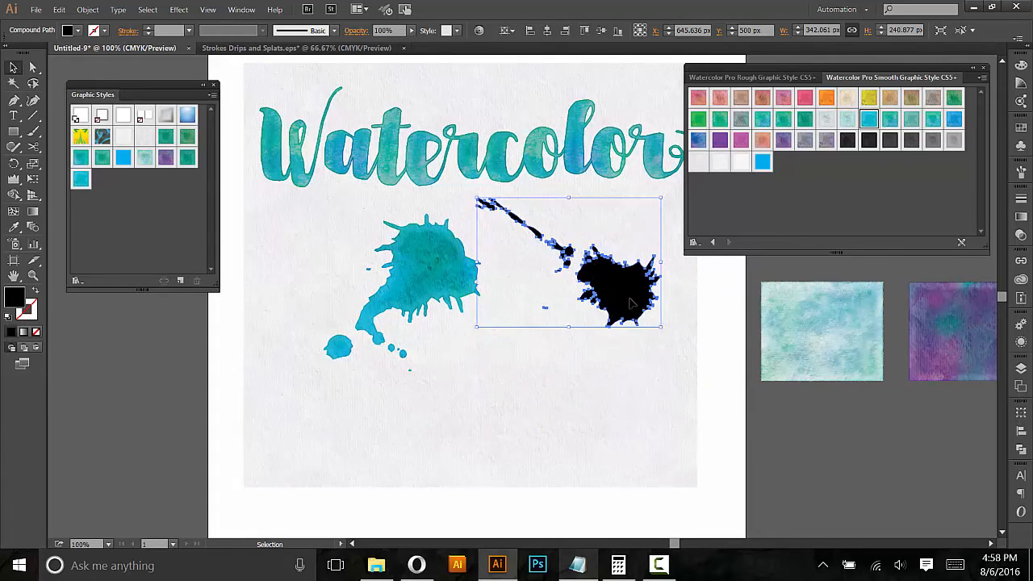
left_click(826, 119)
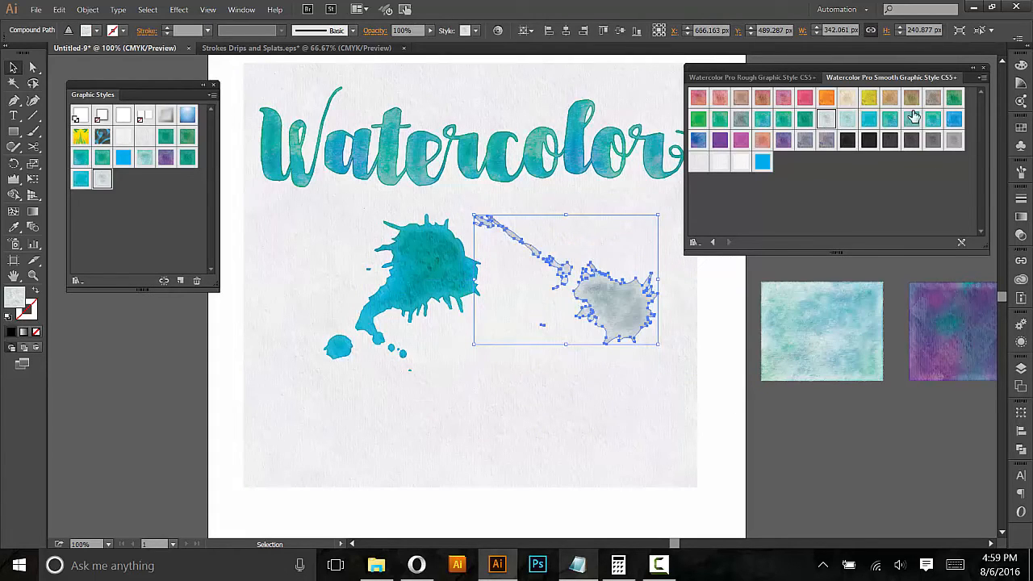
left_click(932, 97)
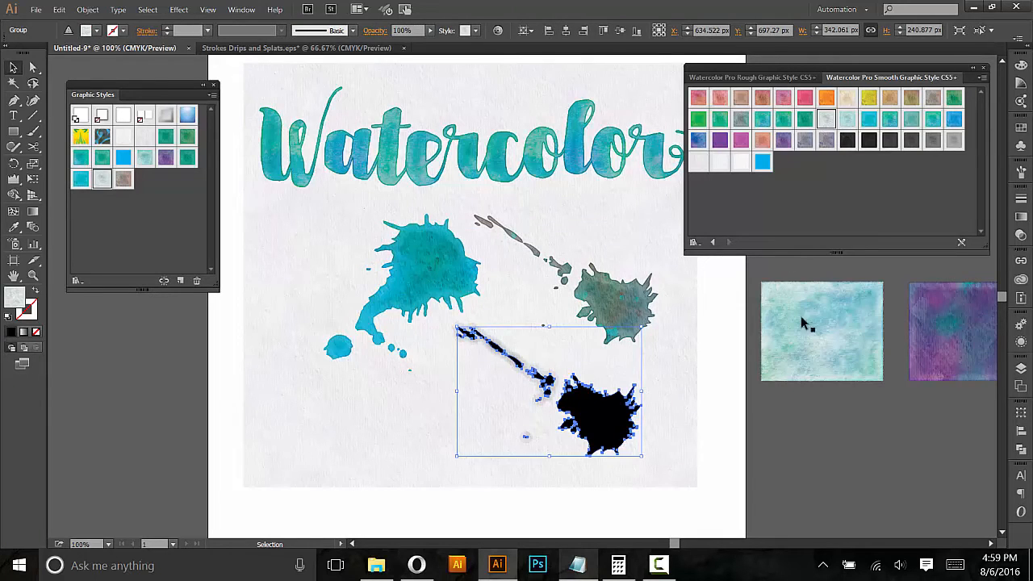
left_click(799, 323)
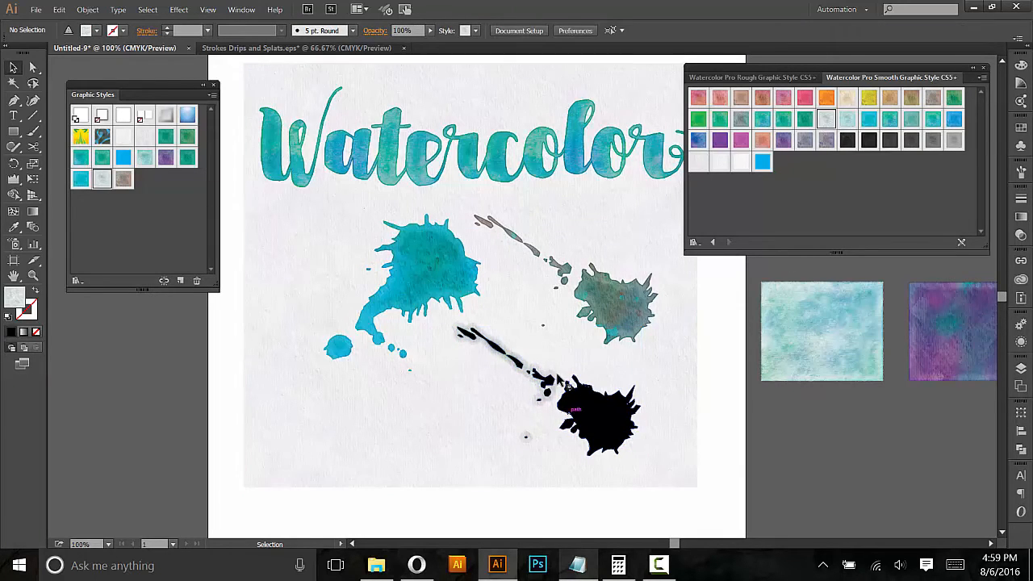
left_click(601, 419)
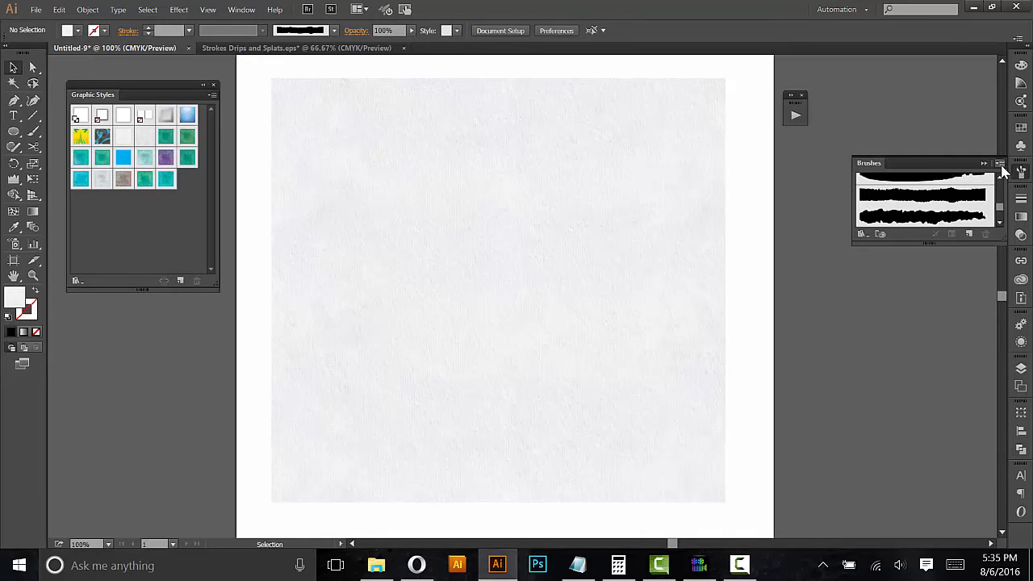
Step: Load the Watercolor Pro Brushes CS5+ library from file via Open Brush Library > Other Library
left_click(1000, 163)
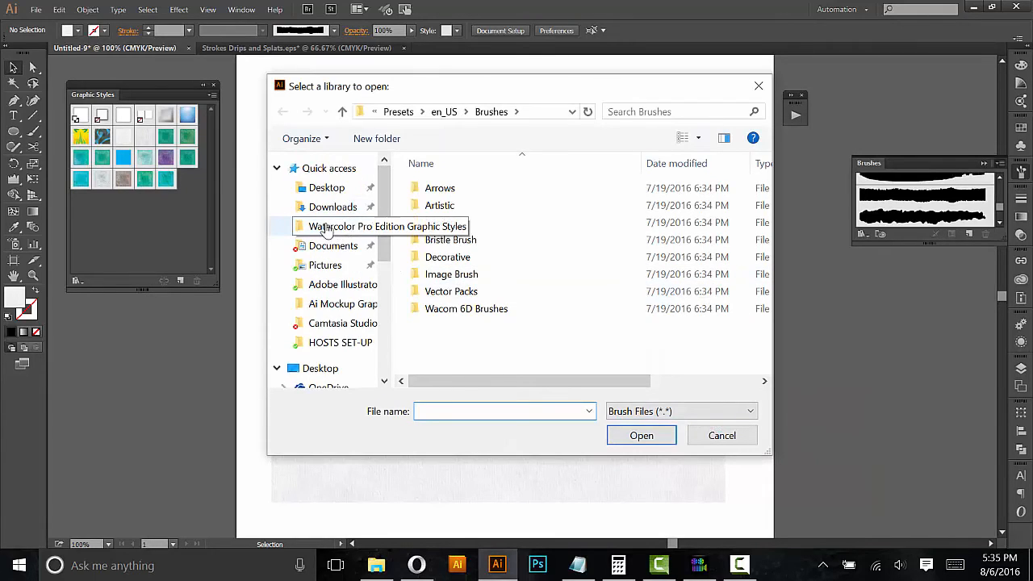
double_click(385, 226)
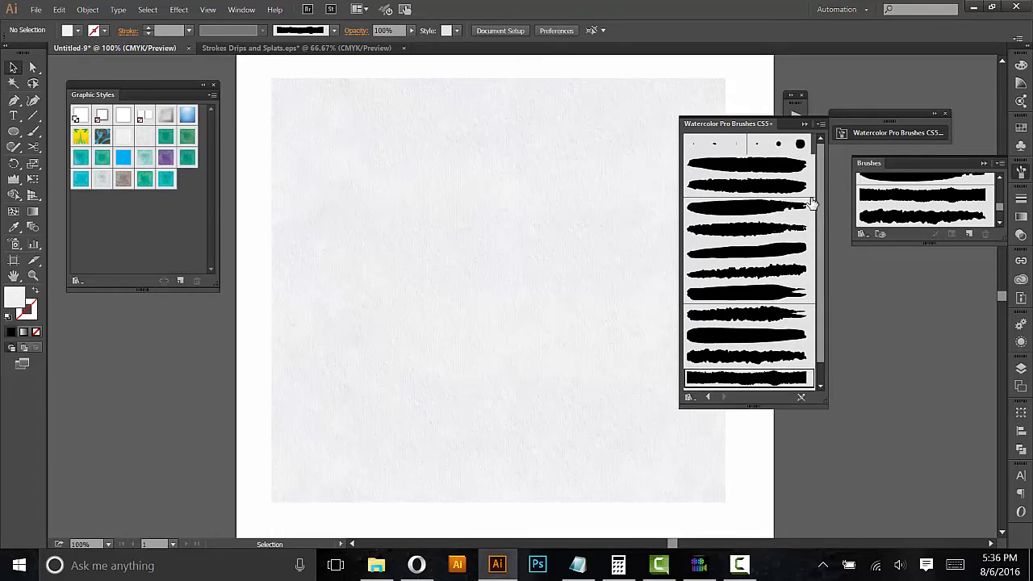
mouse_move(822, 213)
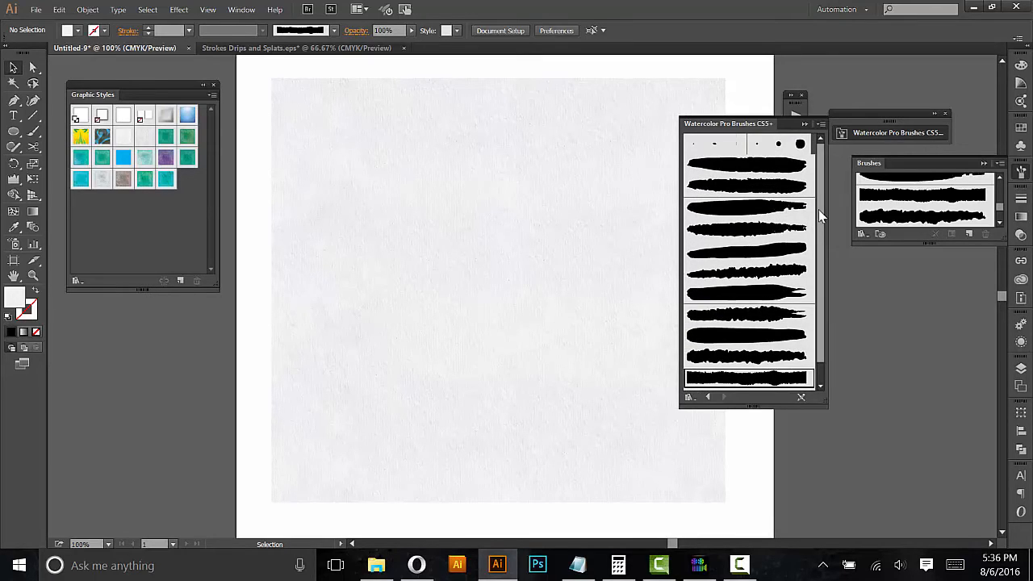
scroll("down", 3)
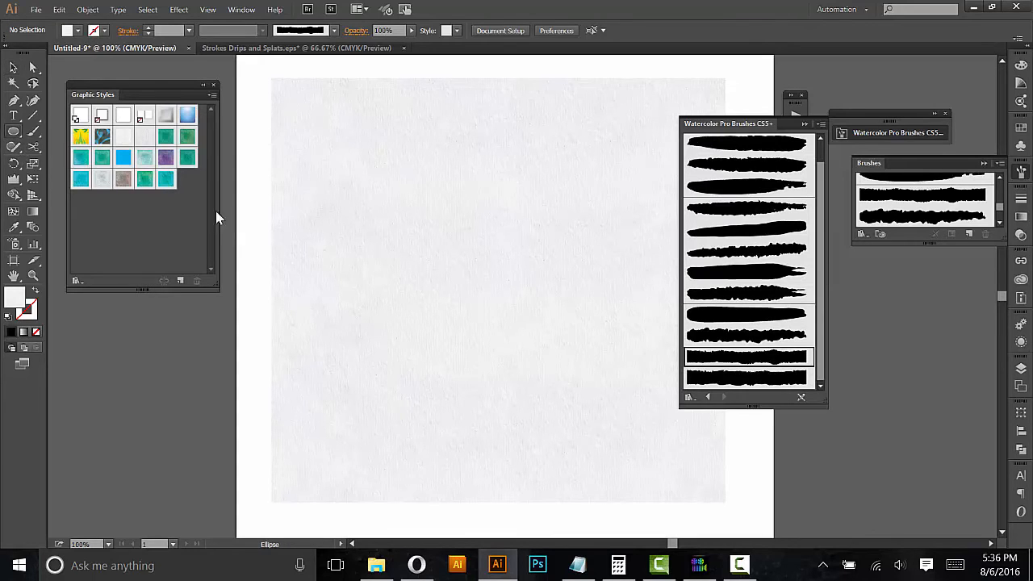
Step: Draw a circle in the artboard's upper left and give it a rough watercolor brush ring
left_click_drag(352, 211, 480, 339)
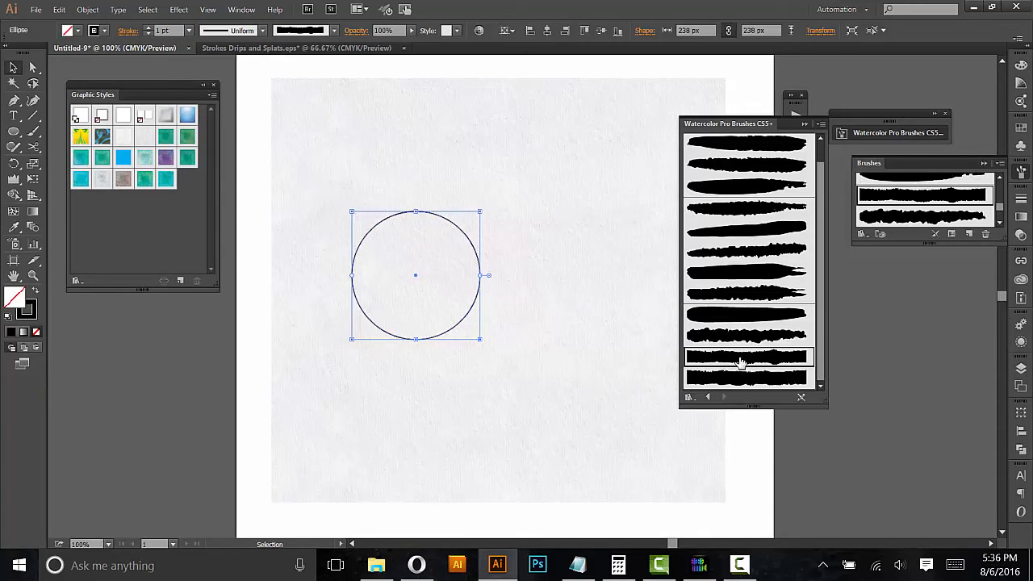
mouse_move(126, 39)
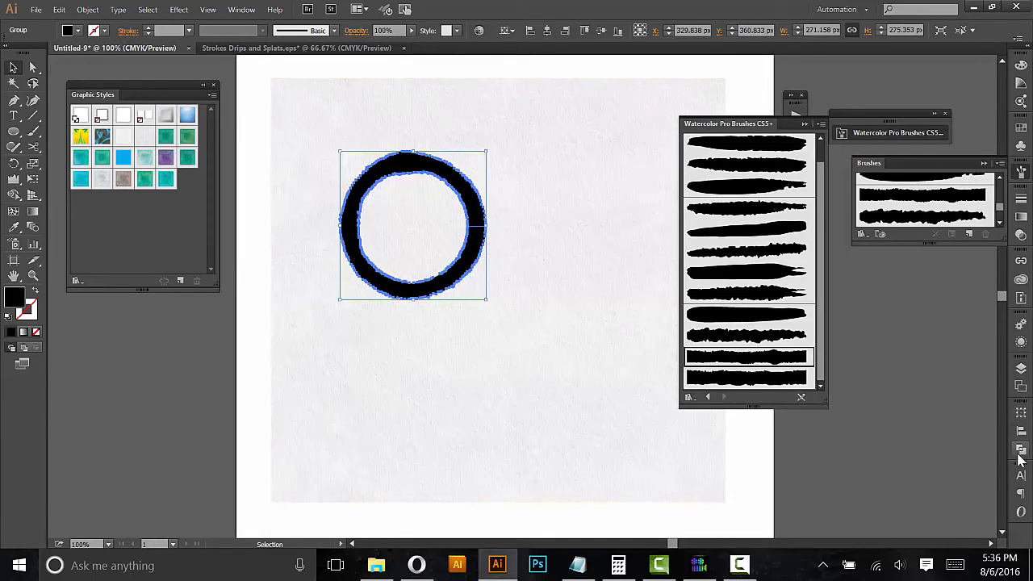
left_click(1019, 452)
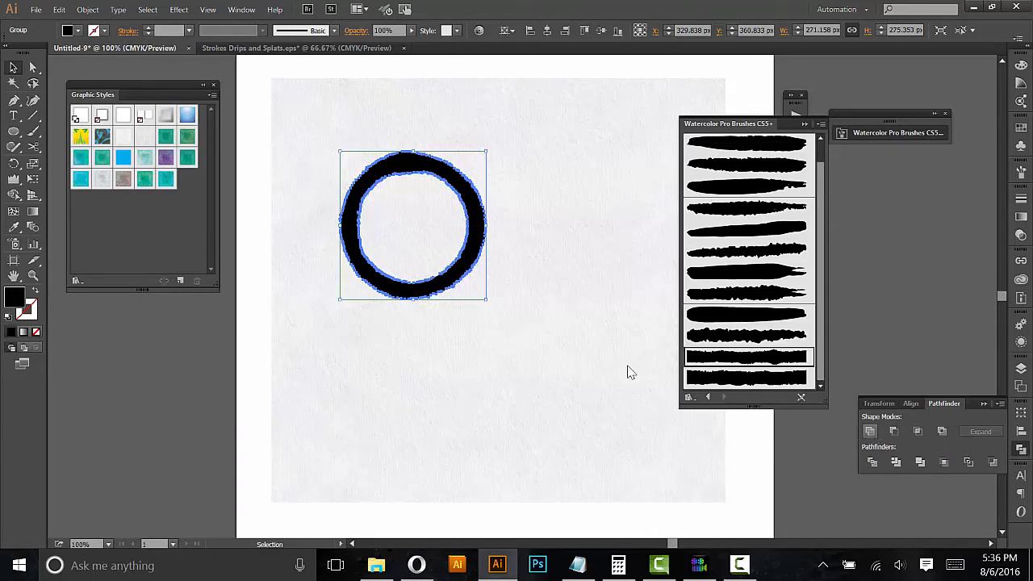
mouse_move(476, 230)
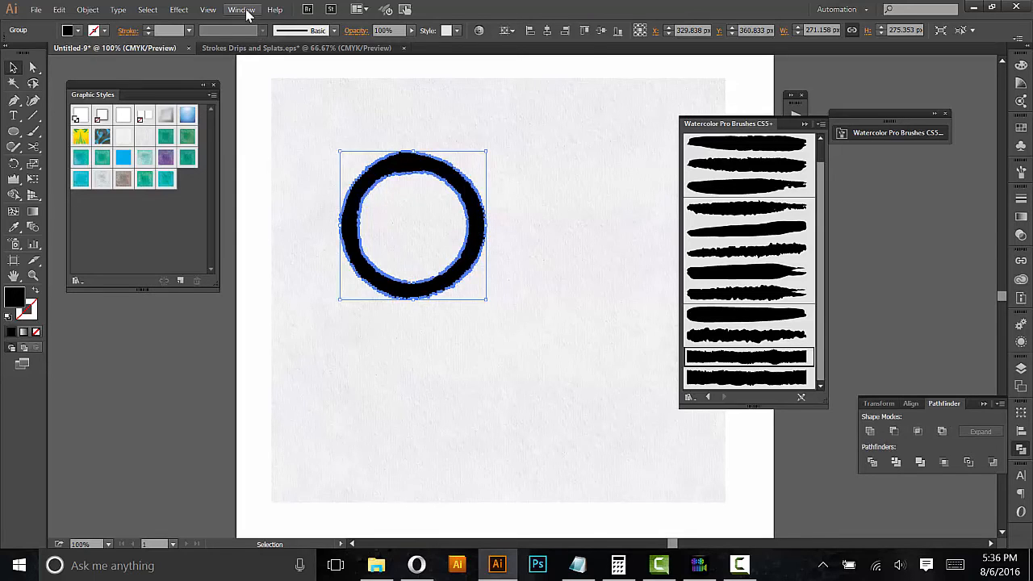
left_click(241, 9)
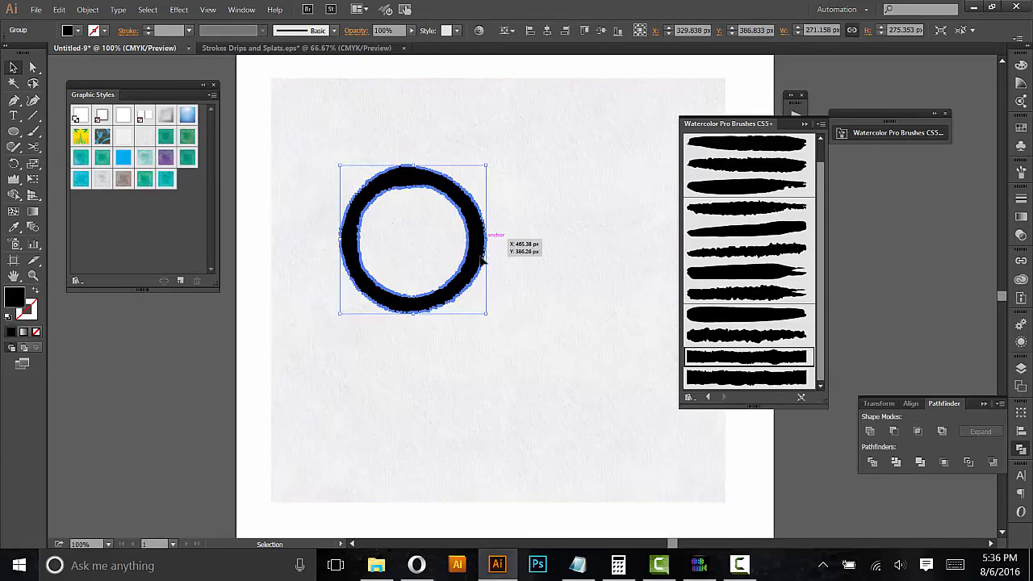
Step: Make the brushed ring a compound path and apply the teal watercolor graphic style
left_click(87, 10)
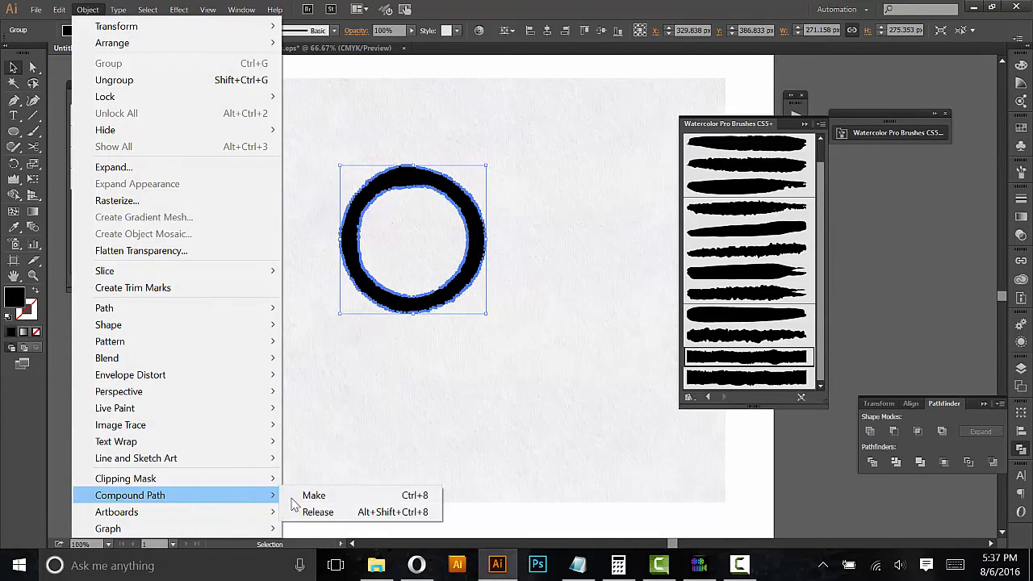
left_click(313, 494)
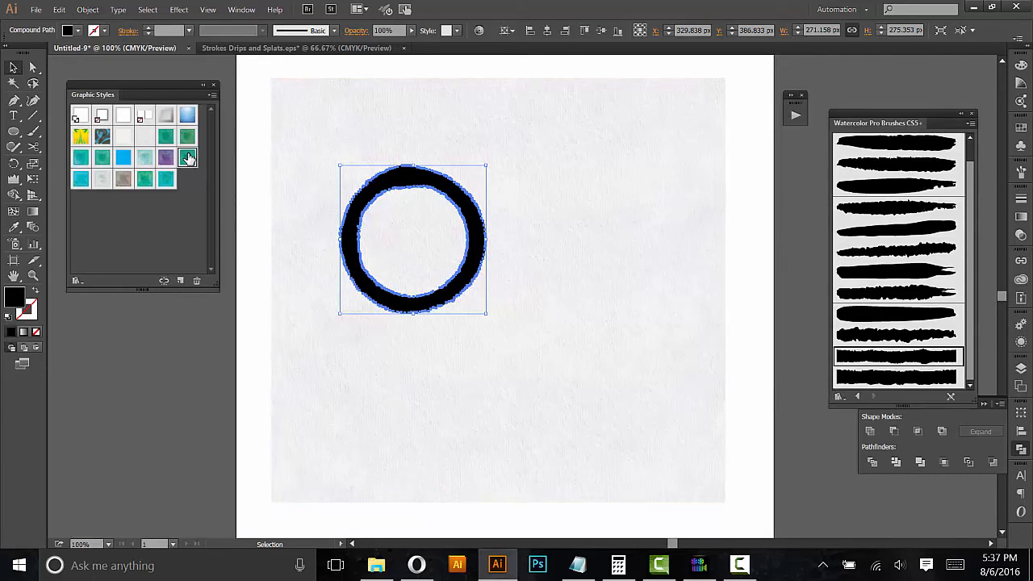
left_click(187, 158)
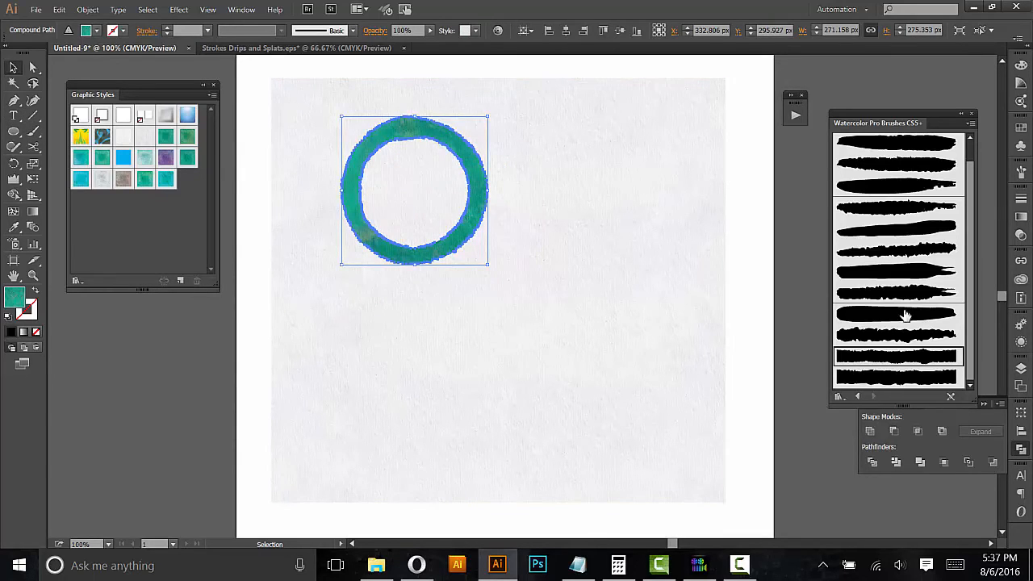
mouse_move(900, 194)
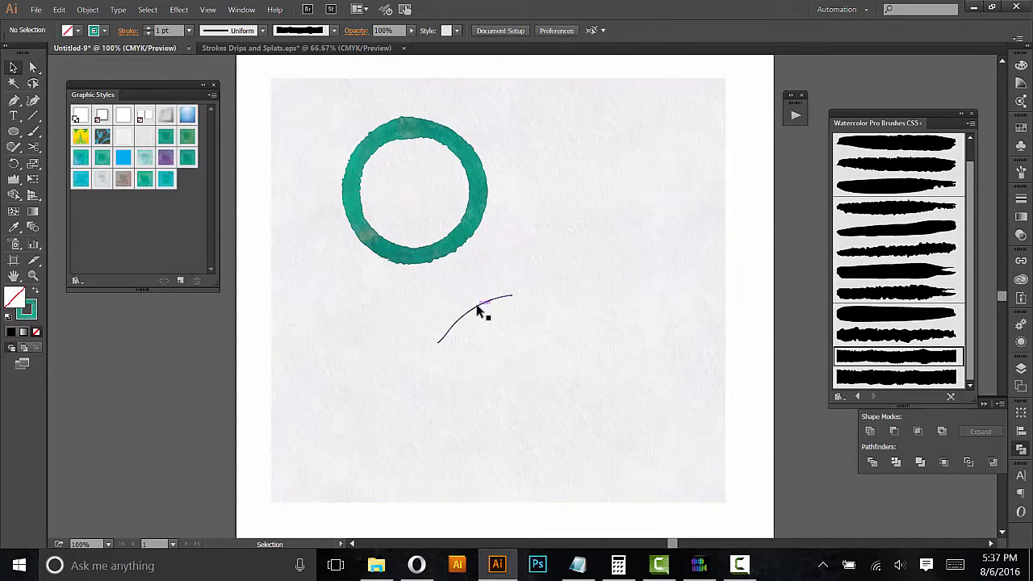
Step: Give the new curve a rough watercolor brush with a black stroke colour
left_click(472, 309)
type("22")
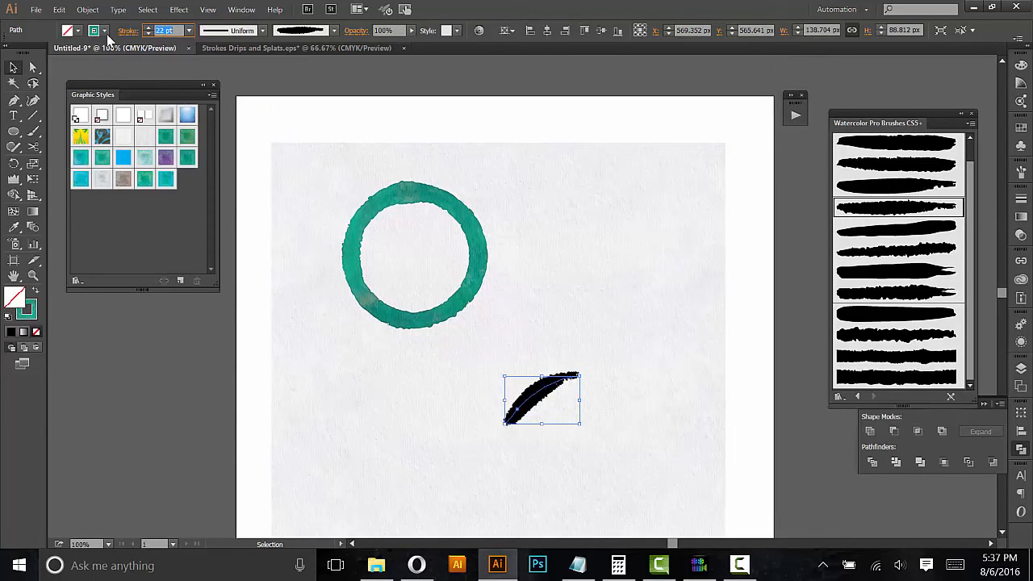
left_click(106, 31)
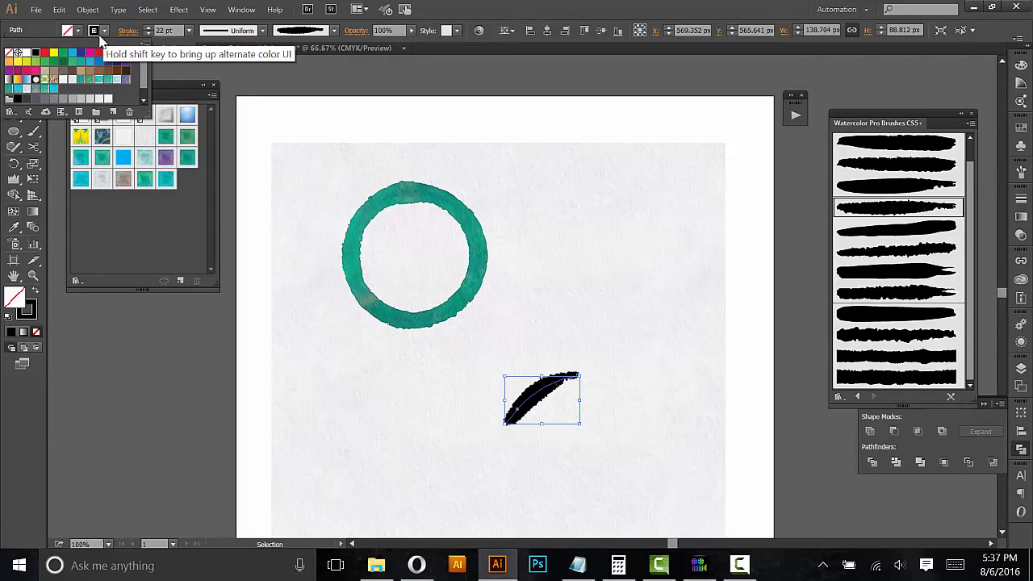
left_click(165, 31)
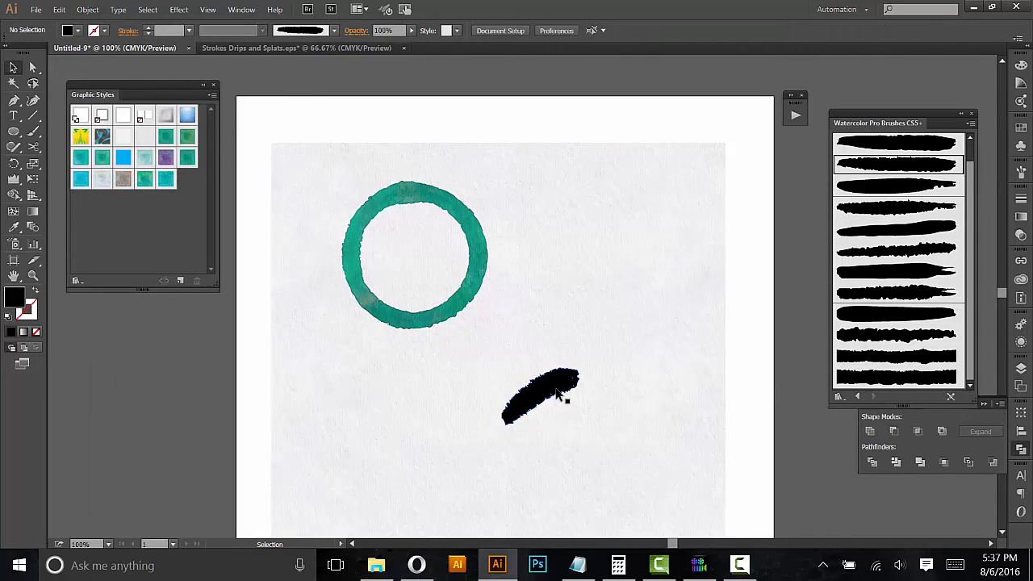
Step: Make the black stroke a compound path and apply the purple watercolor graphic style
left_click(540, 395)
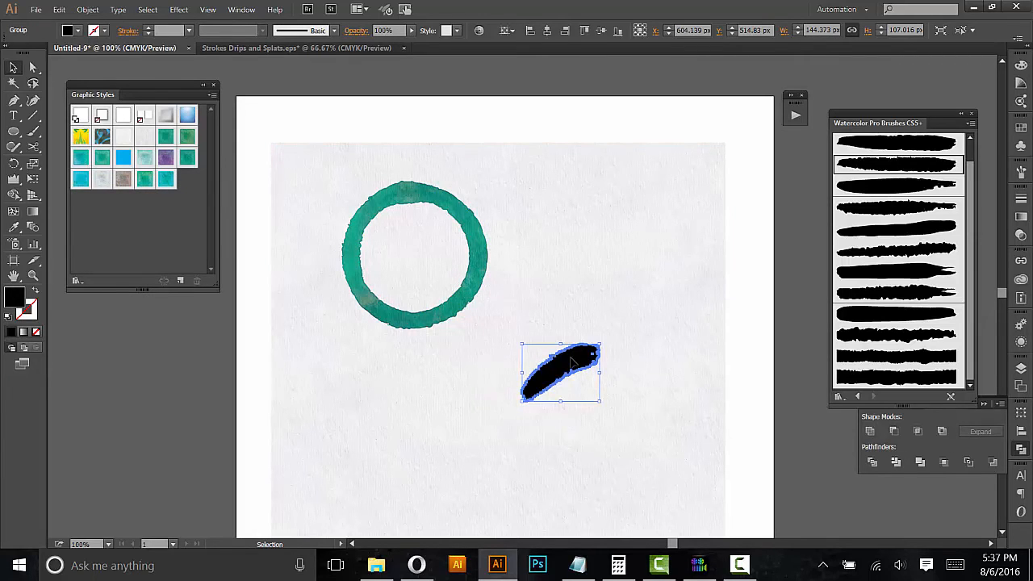
left_click(87, 9)
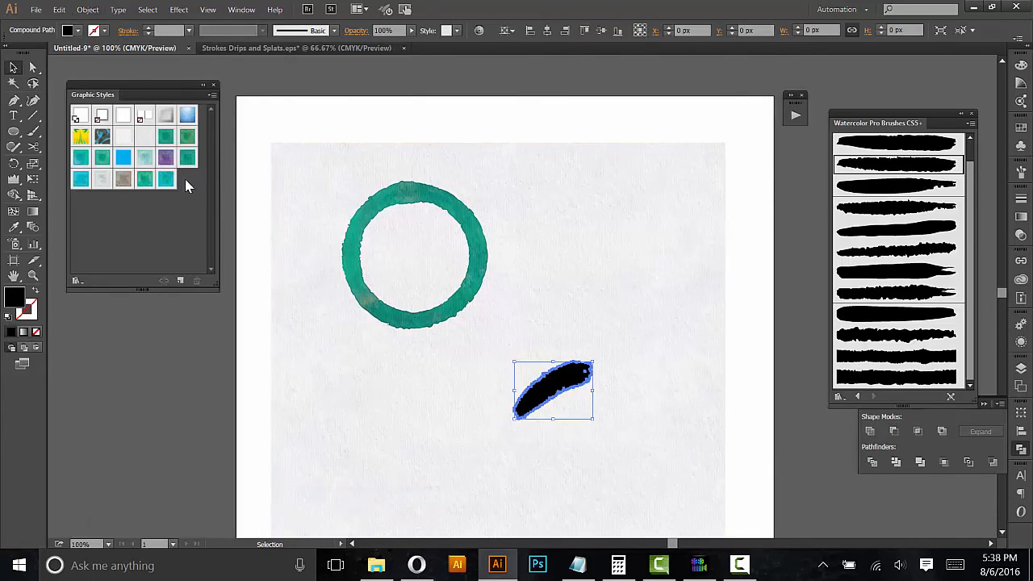
left_click(165, 158)
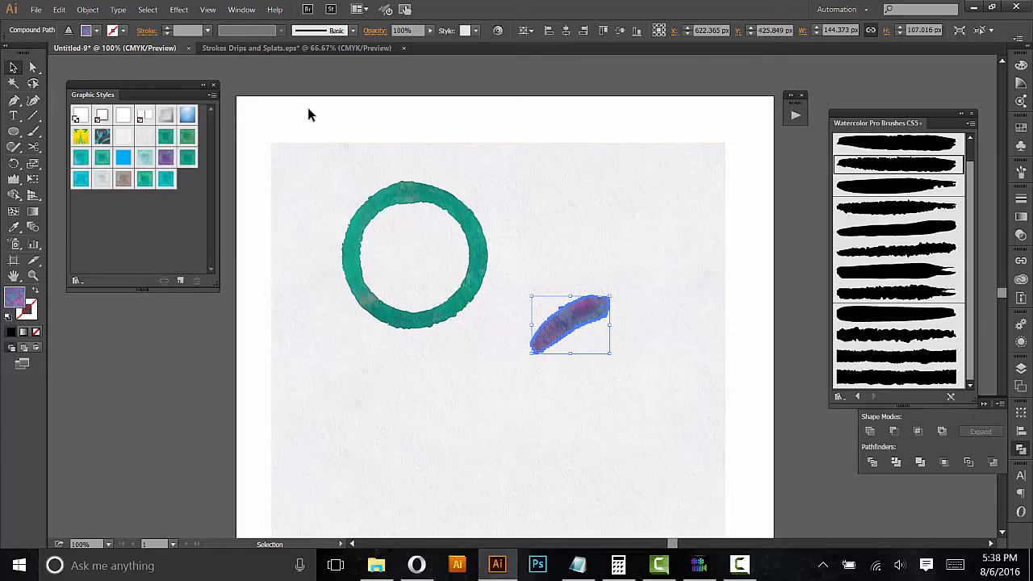
Step: Load the Pattern Scaler Pro CS6+ action set and run Shrink Pattern 25% on the paper background
left_click(242, 10)
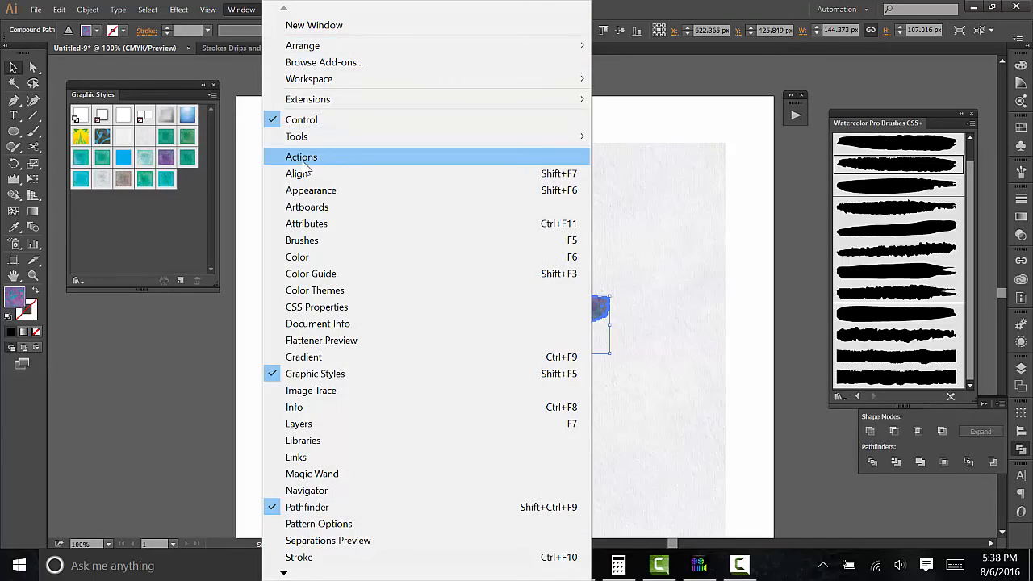
left_click(302, 156)
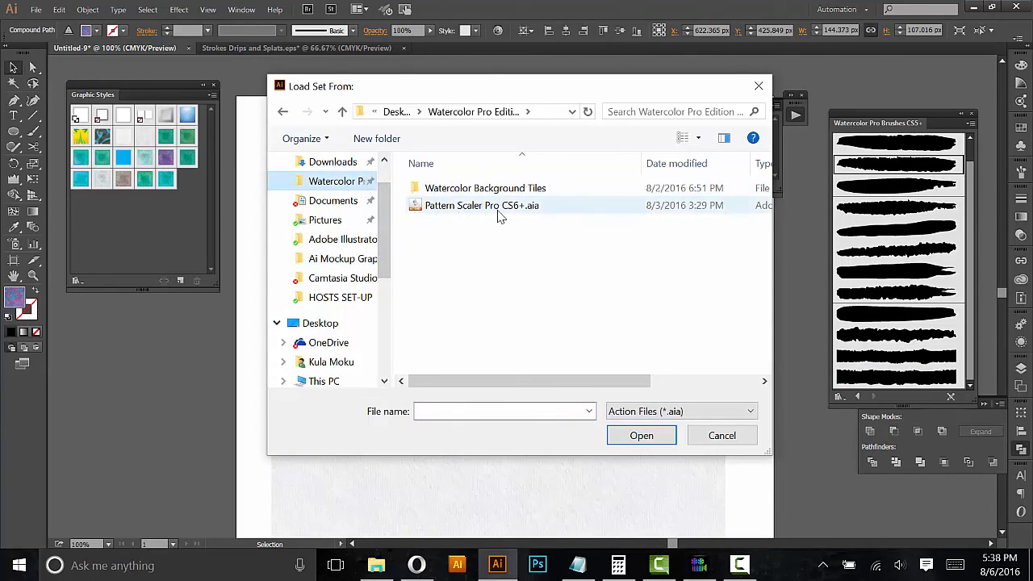
left_click(641, 435)
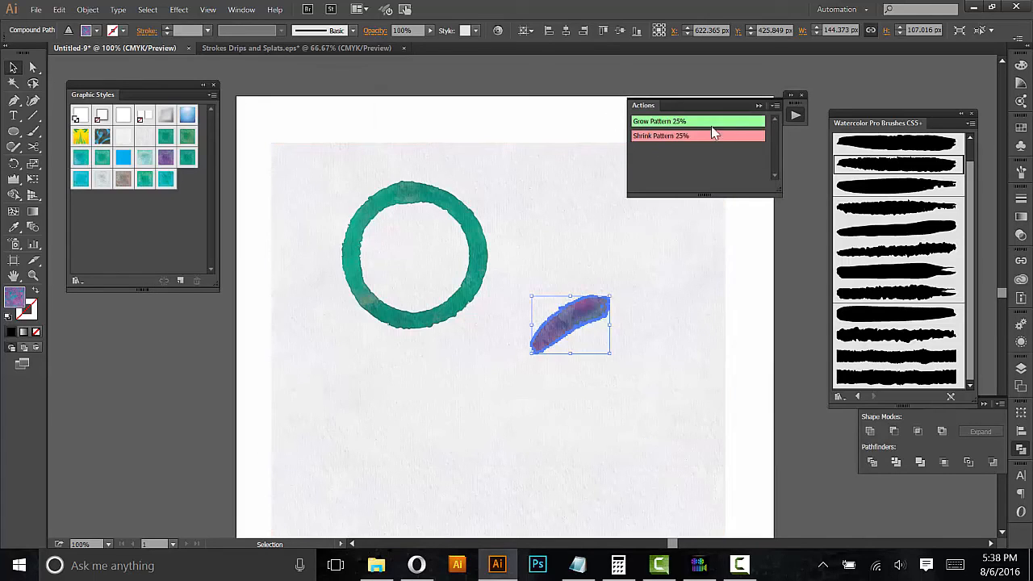
mouse_move(772, 265)
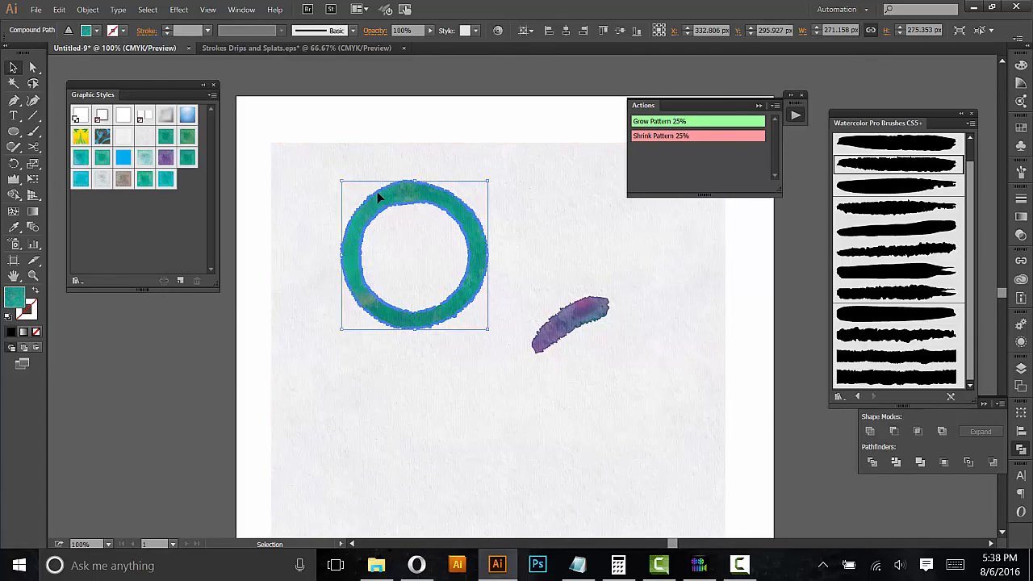
mouse_move(314, 265)
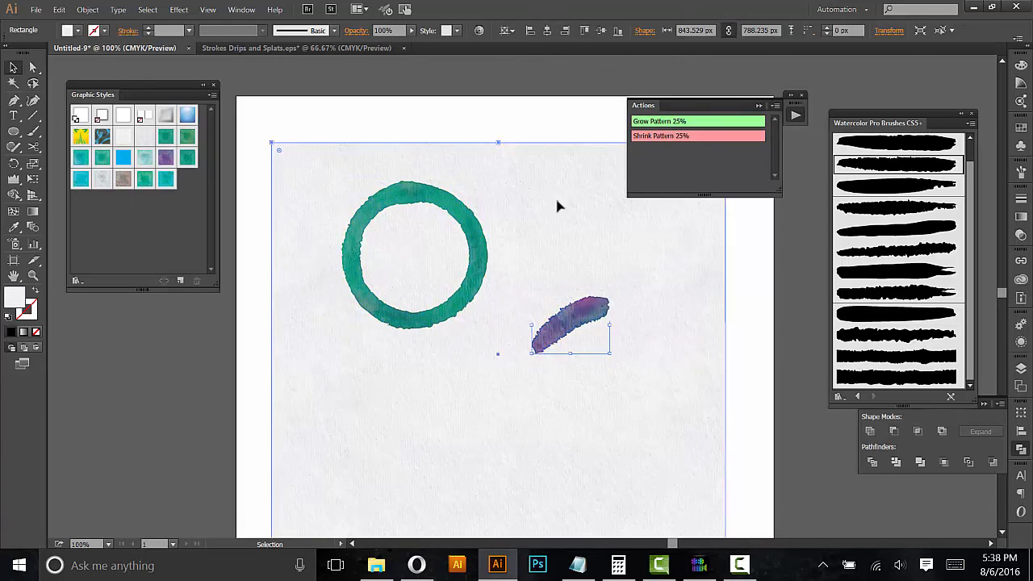
left_click(662, 136)
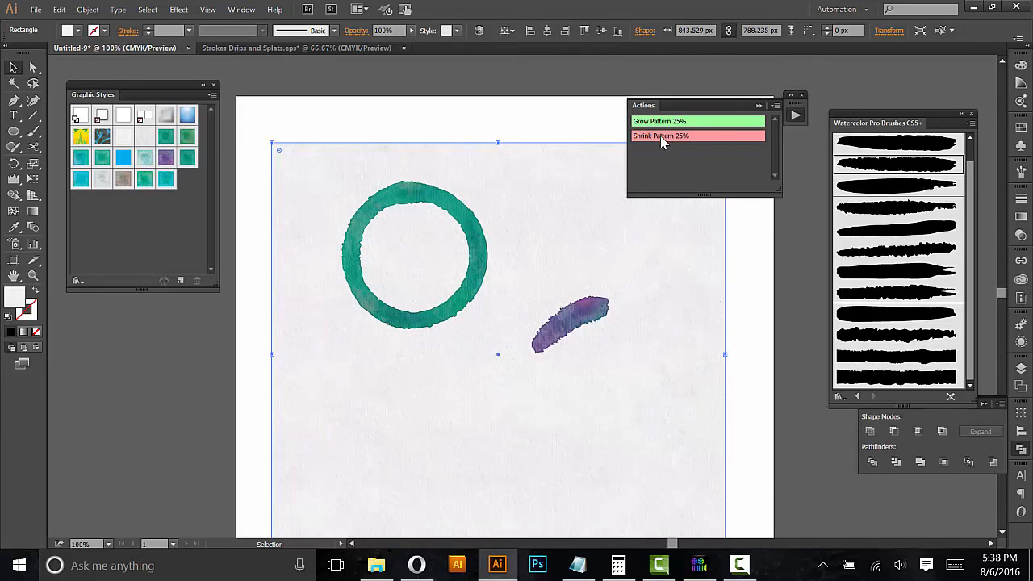